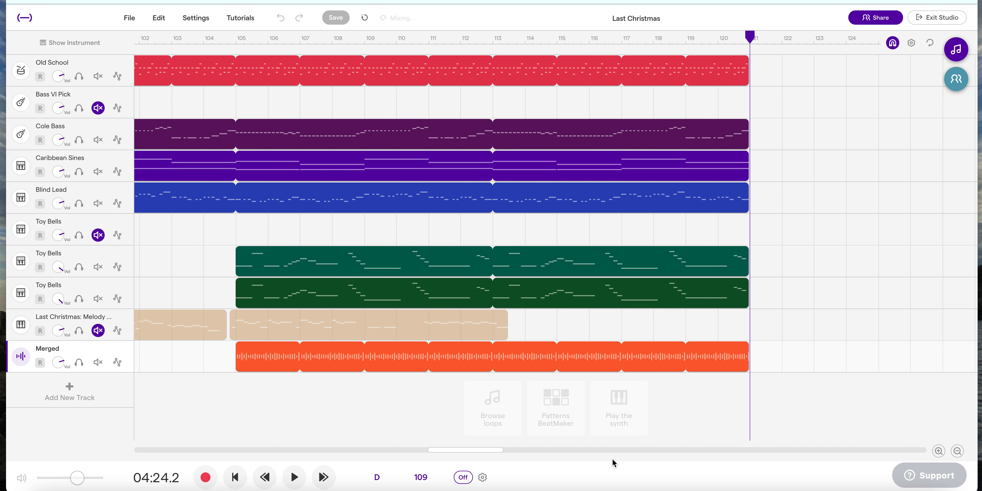
mouse_move(618, 462)
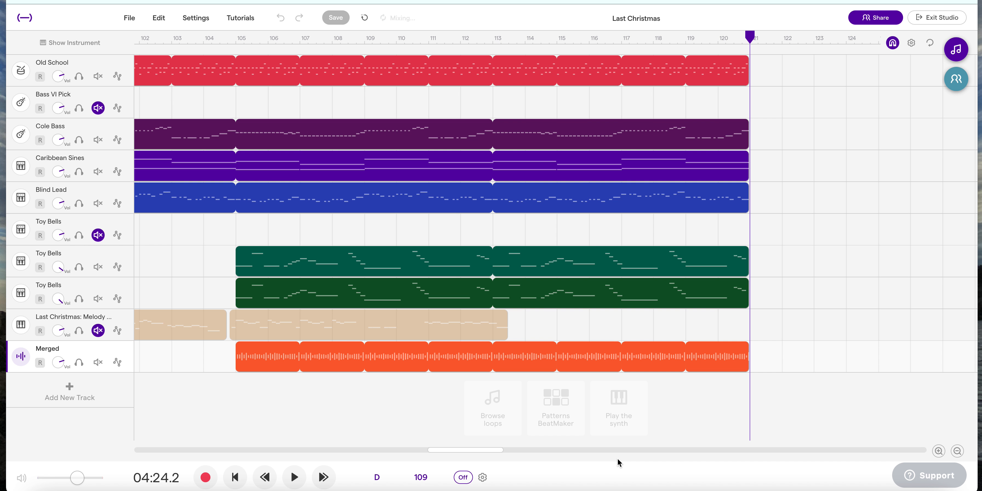
mouse_move(130, 17)
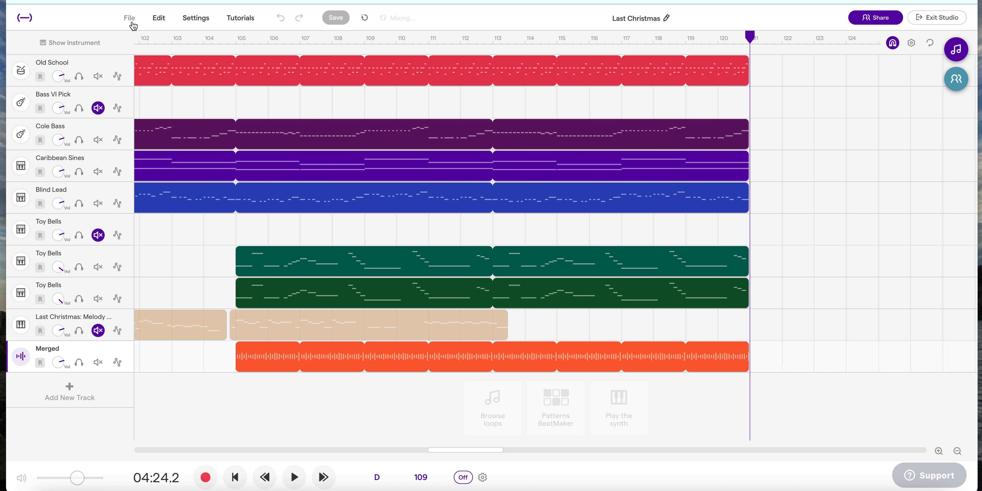
Leave the Soundtrap arrangement for the Last Christmas score's instrument settings in Flat
click(129, 17)
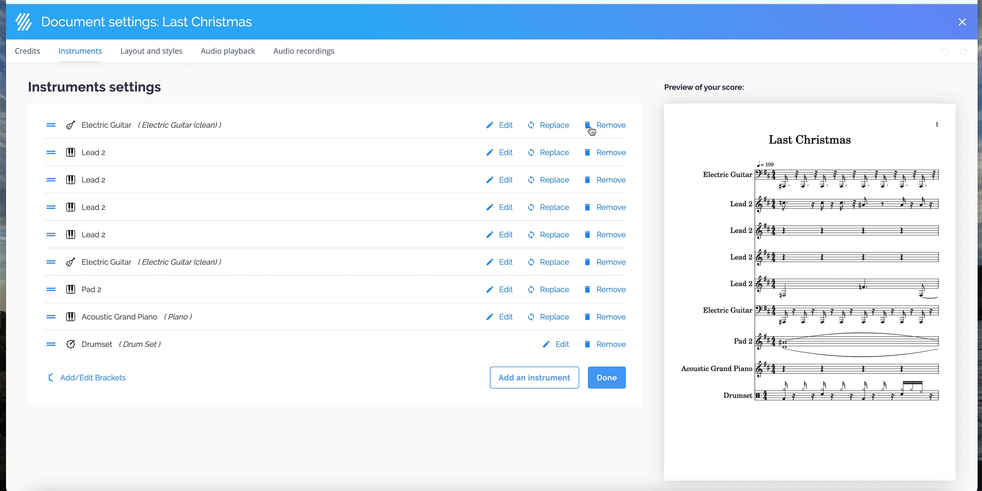
Remove the Electric Guitar, Lead 2 and remaining Electric Guitar parts, confirming each
click(610, 124)
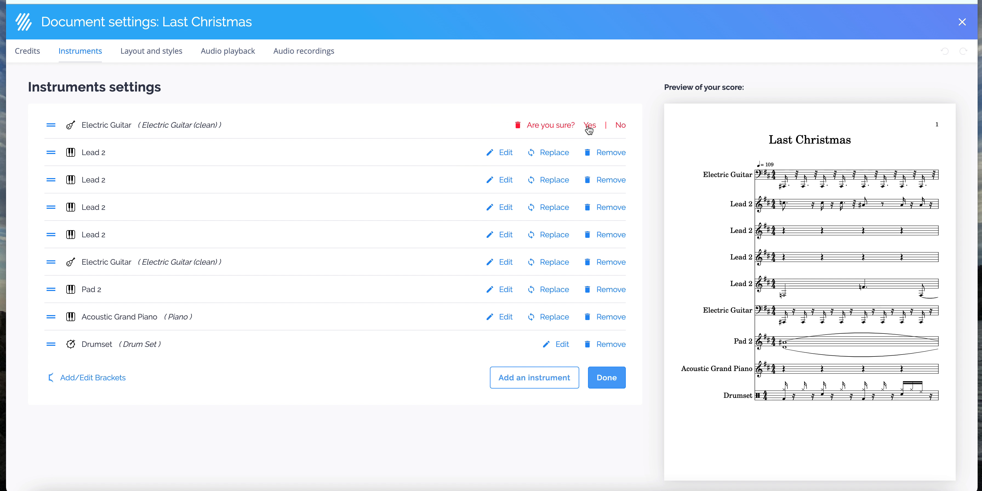
click(589, 125)
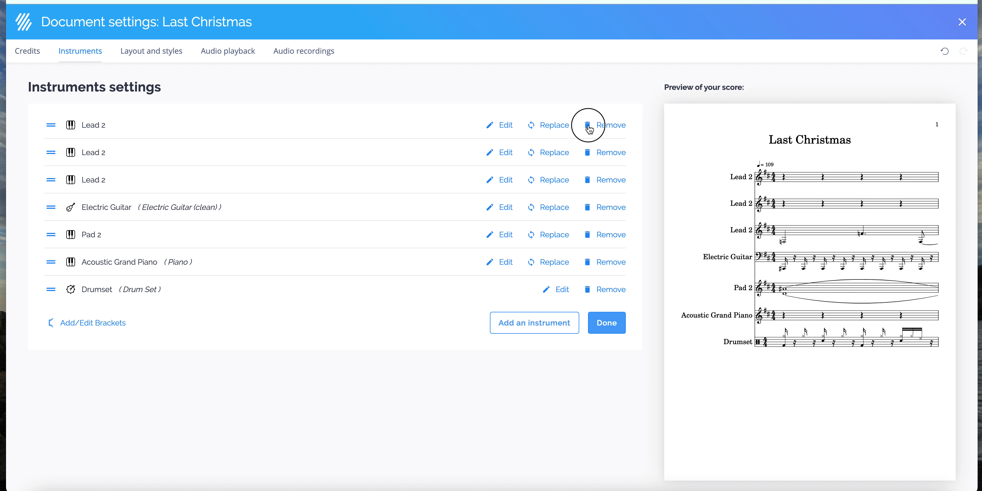
click(609, 125)
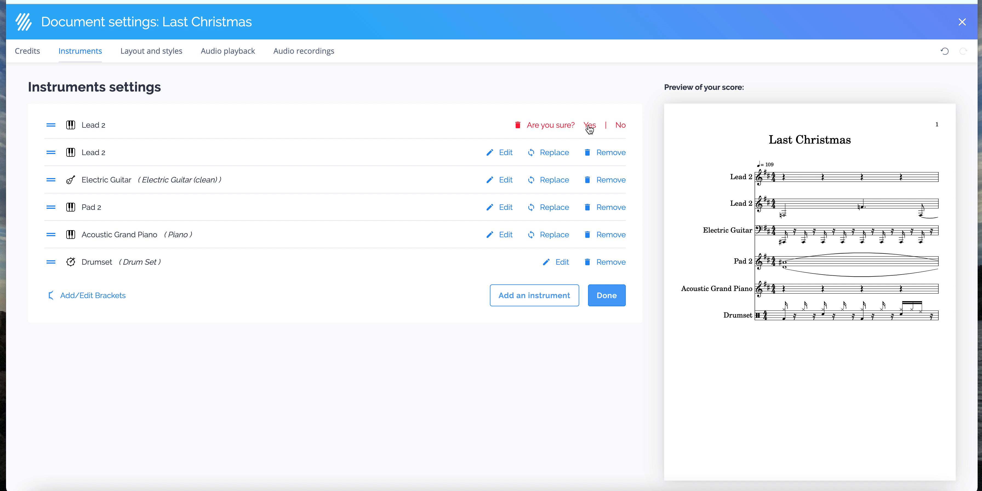
click(588, 124)
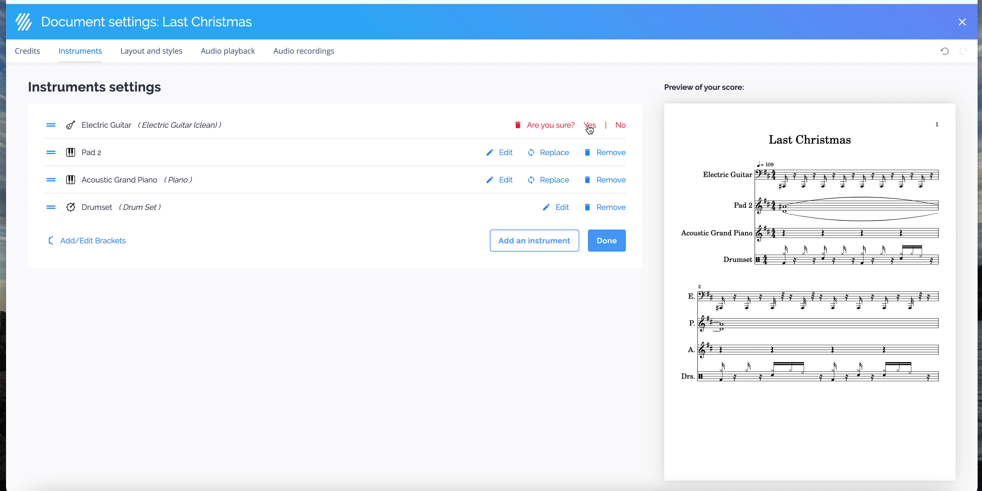
click(590, 125)
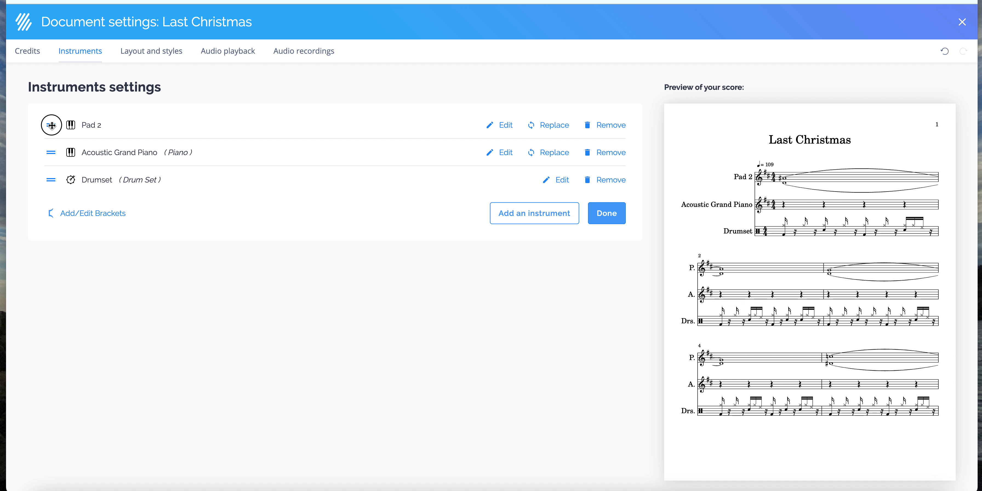
Move Pad 2 below the piano, remove the Drumset part and return to the notation view
drag(51, 124, 51, 180)
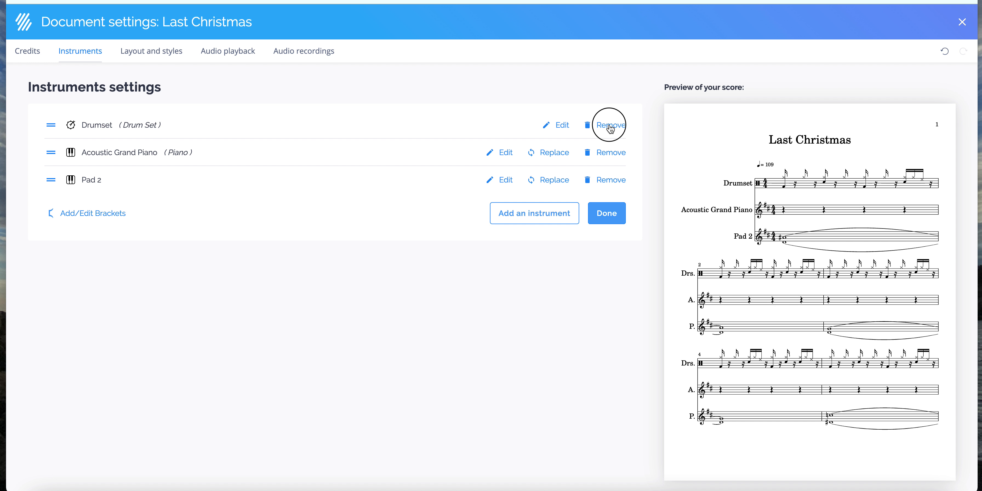
click(610, 124)
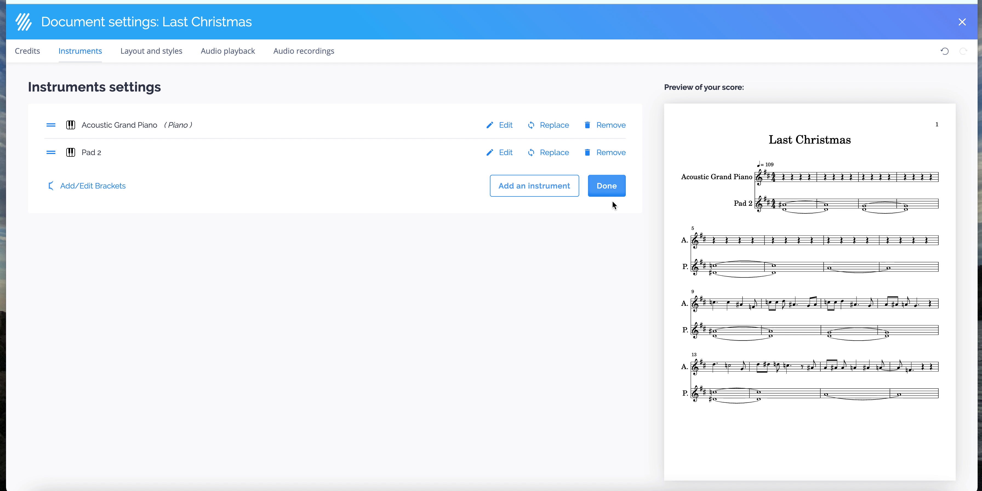
click(605, 186)
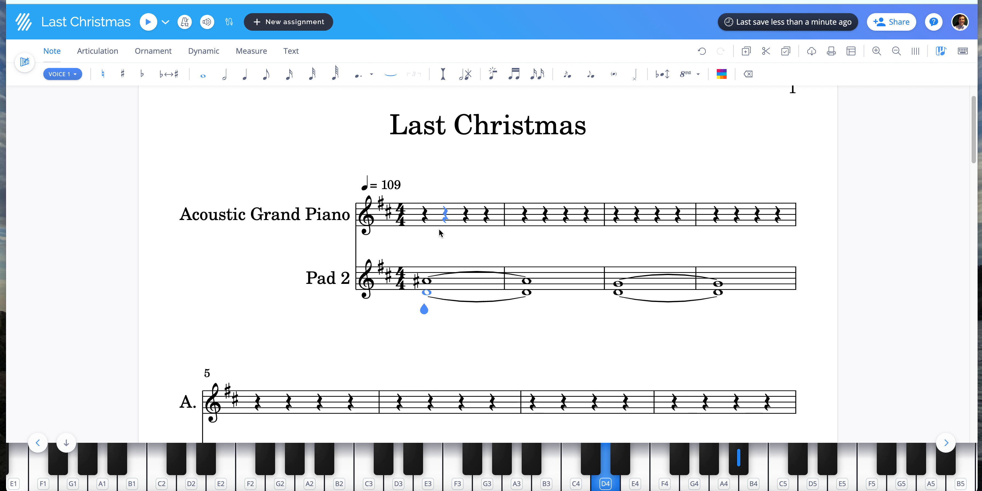
scroll(down, 3)
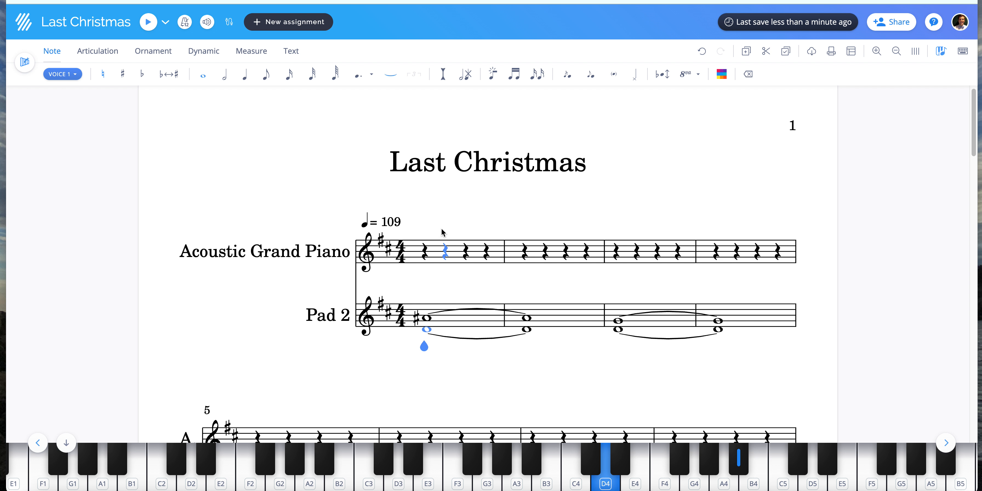
mouse_move(454, 227)
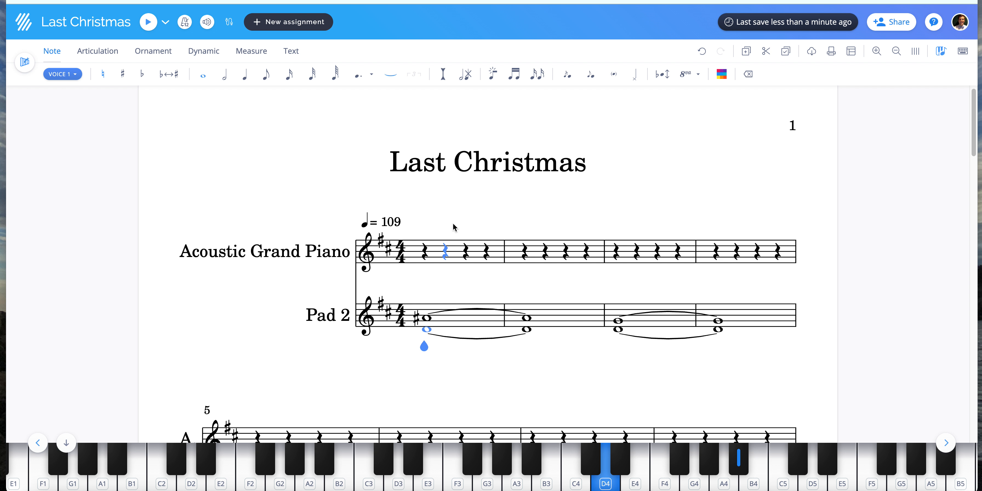
mouse_move(387, 187)
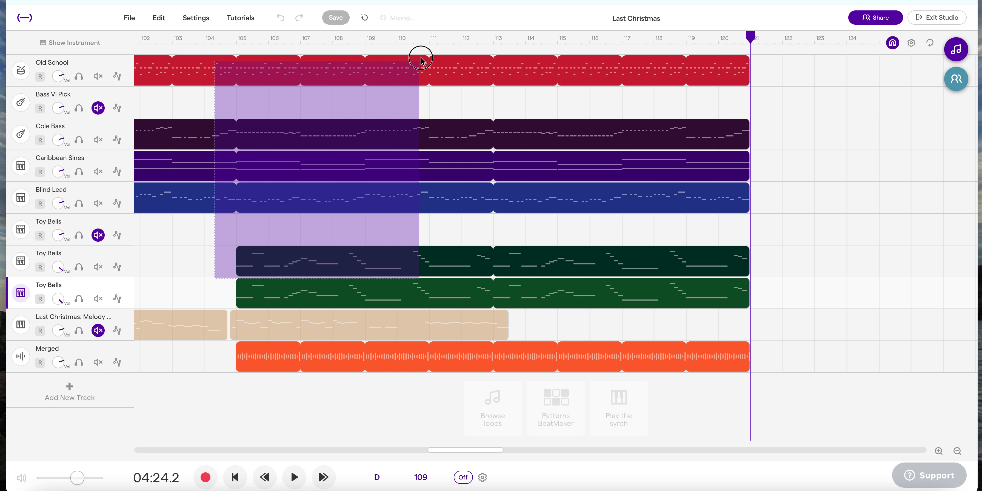
Review the Edit menu for the selected bars in Soundtrap, then return to the Flat score
click(158, 17)
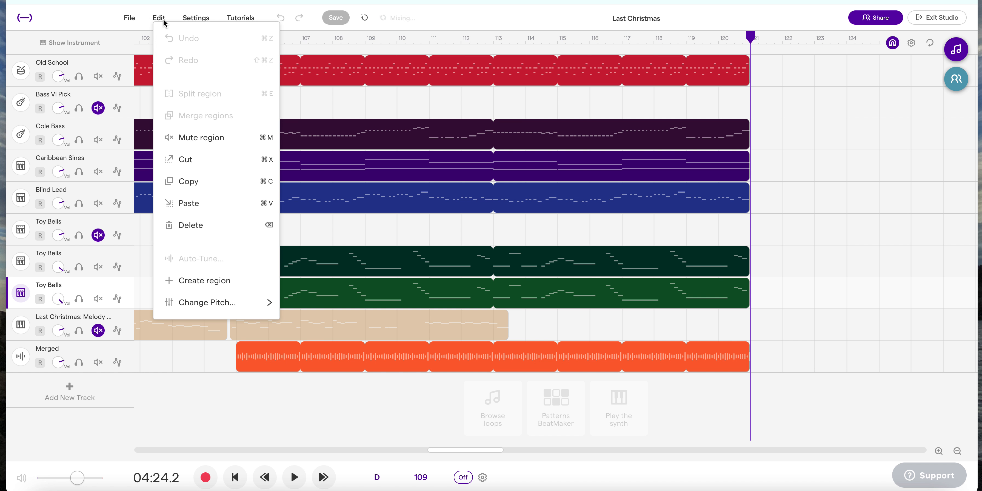
click(206, 303)
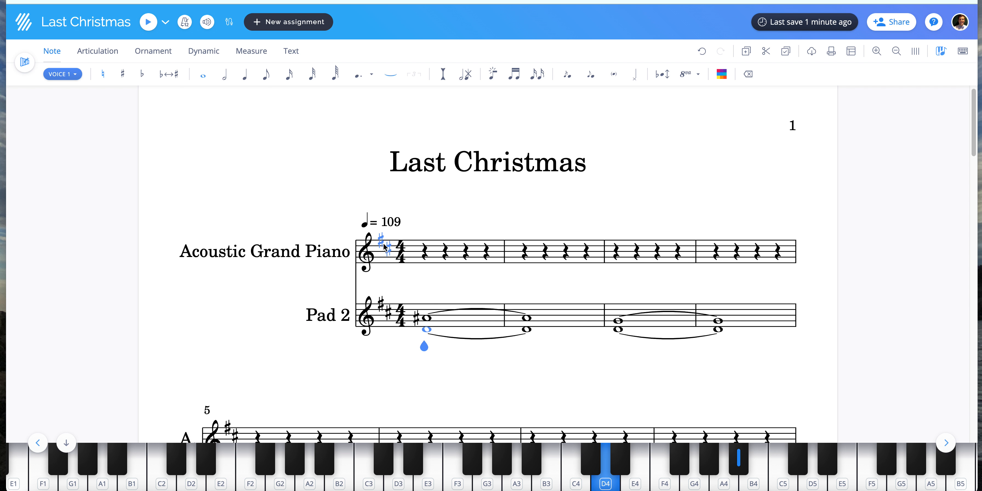
From the piano staff's key signature, set all parts to the one-flat key
click(383, 245)
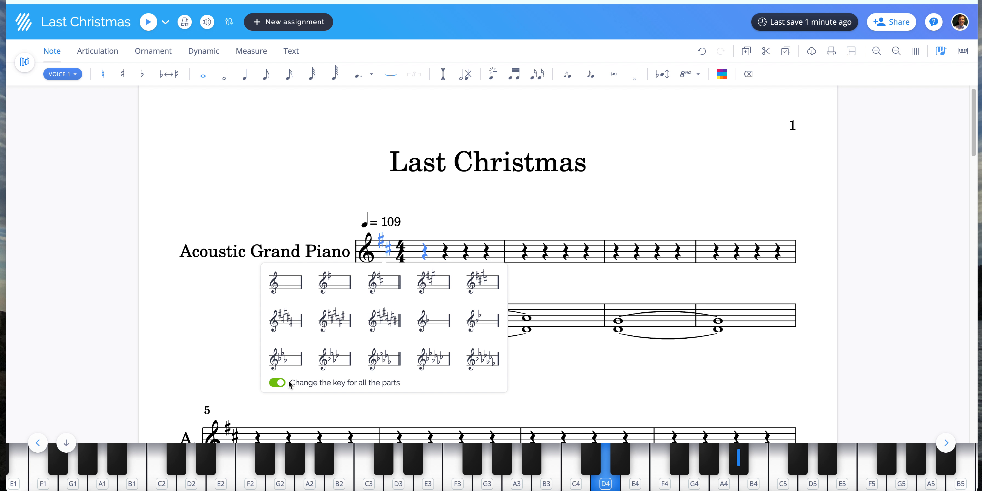
mouse_move(486, 338)
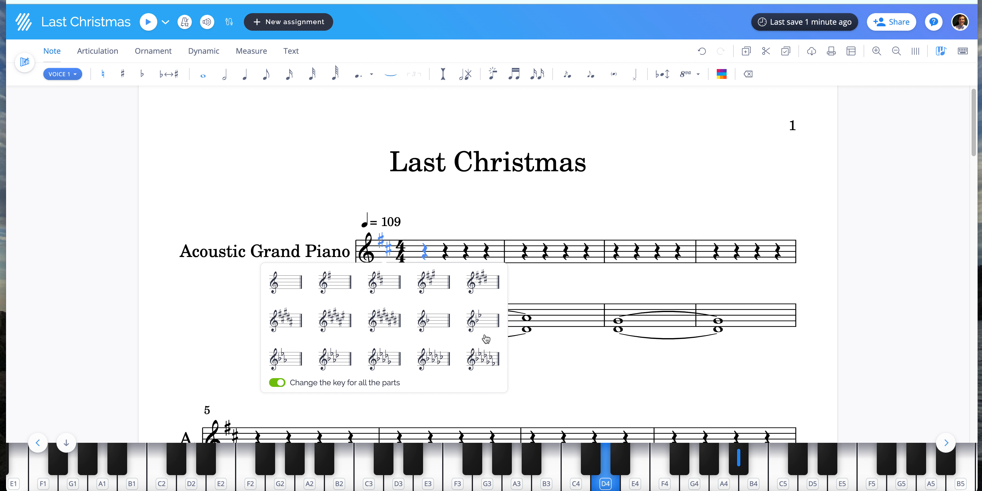
click(276, 383)
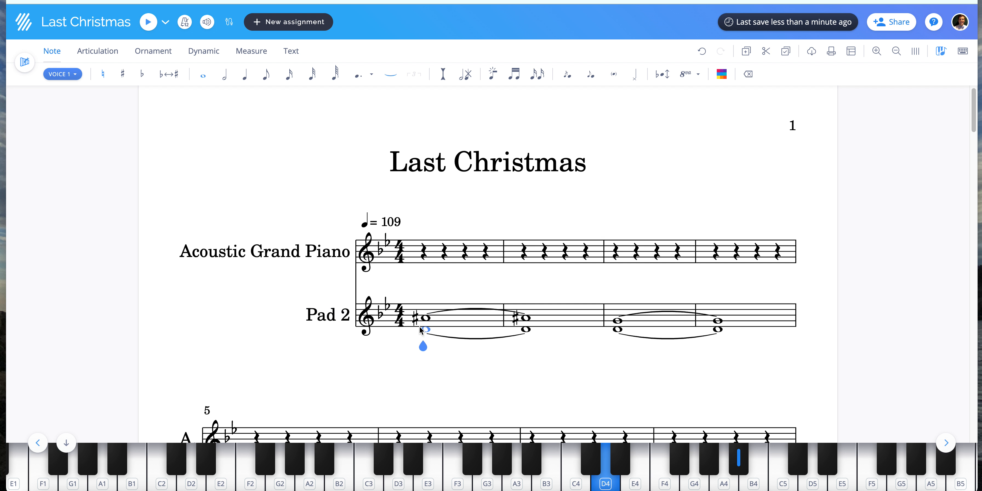
click(425, 321)
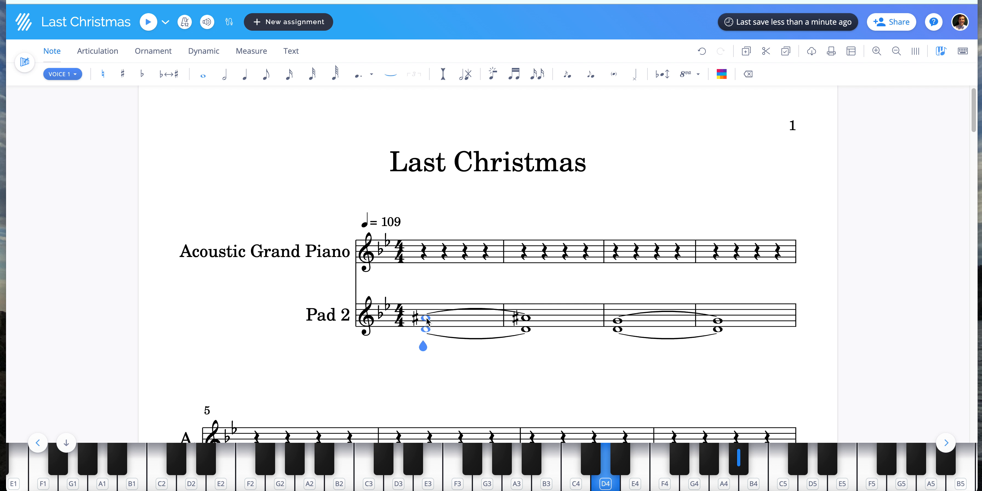
click(123, 74)
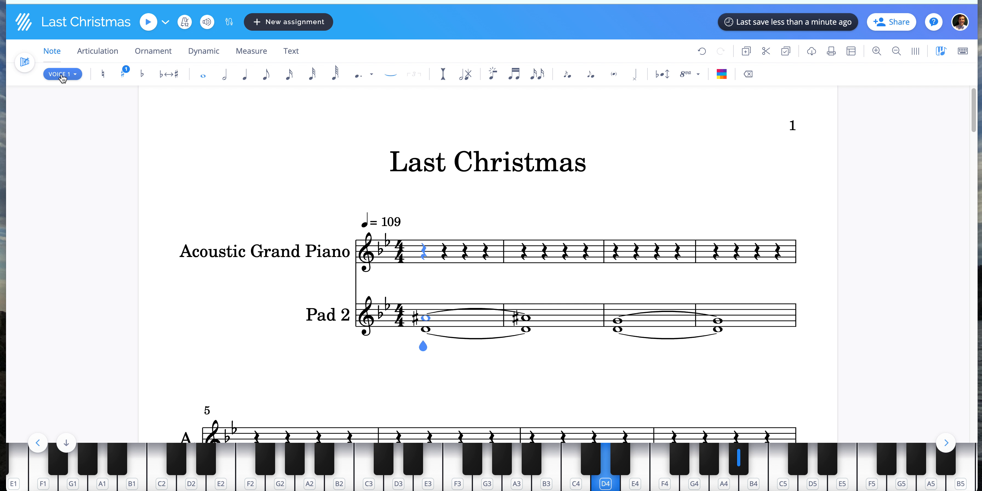
click(61, 74)
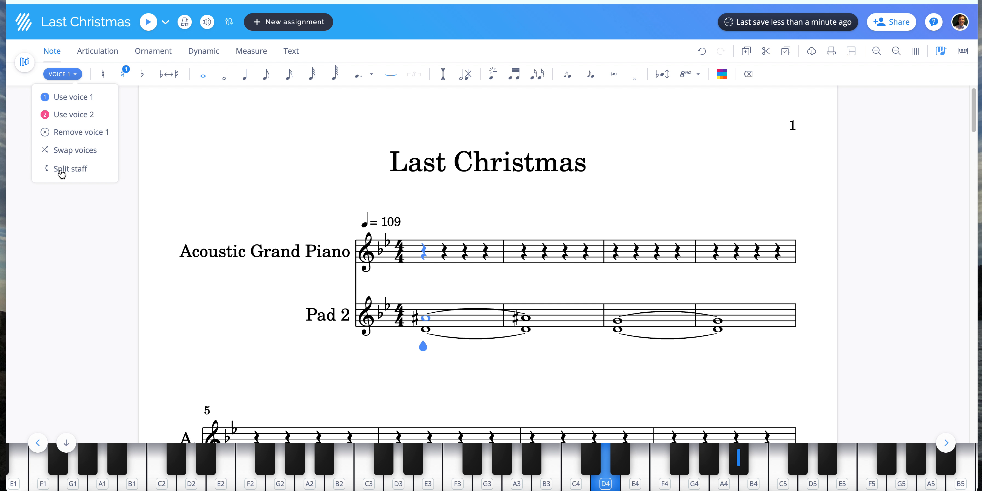
click(70, 169)
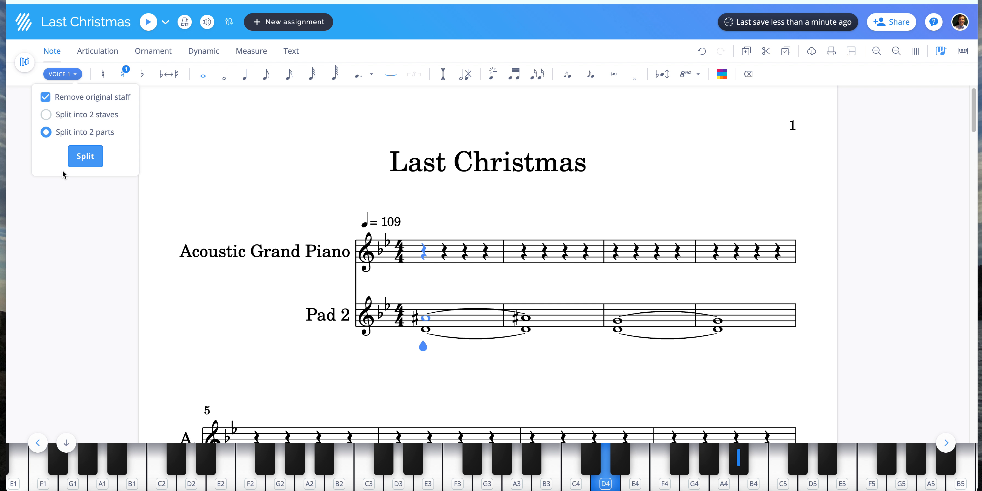
mouse_move(69, 140)
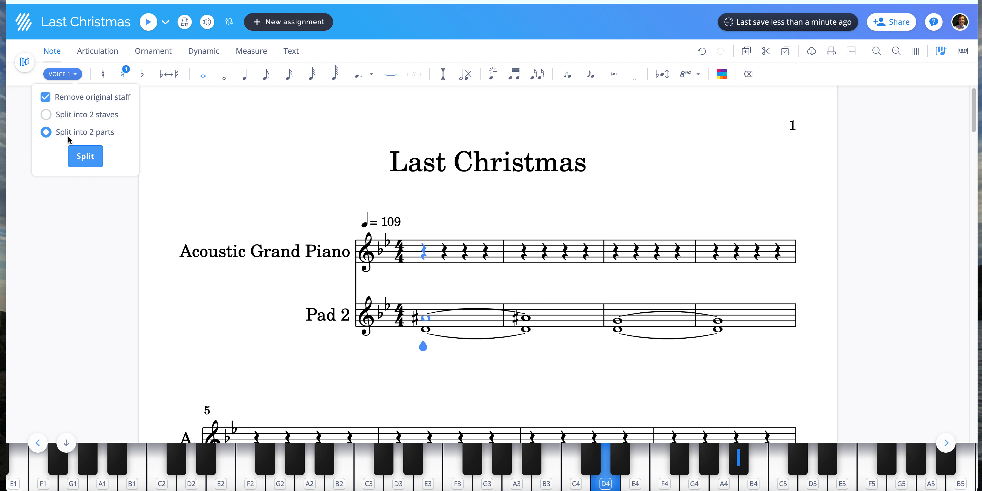
mouse_move(84, 156)
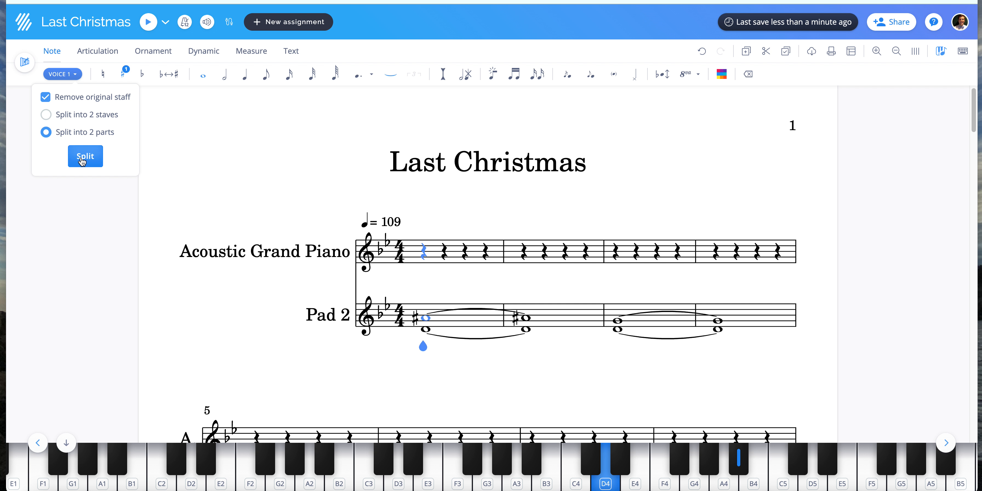
click(84, 156)
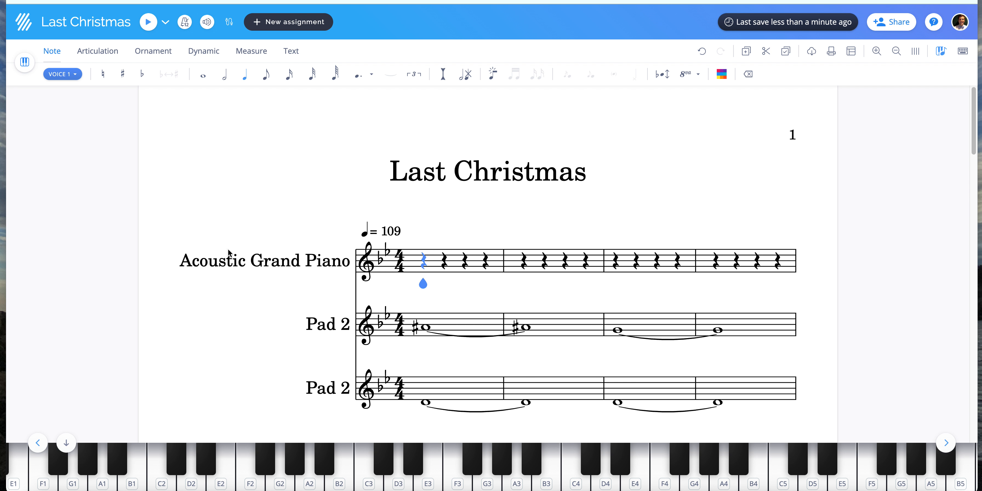
scroll(down, 3)
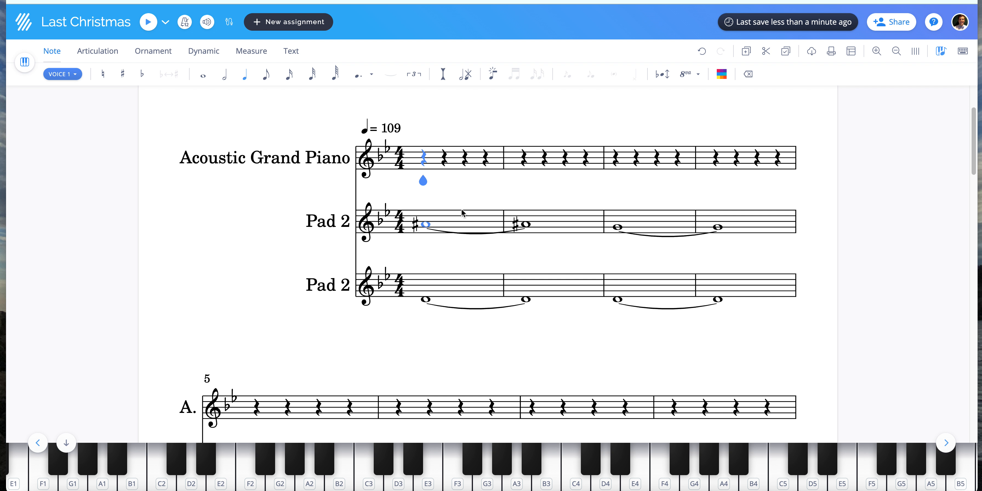
mouse_move(427, 227)
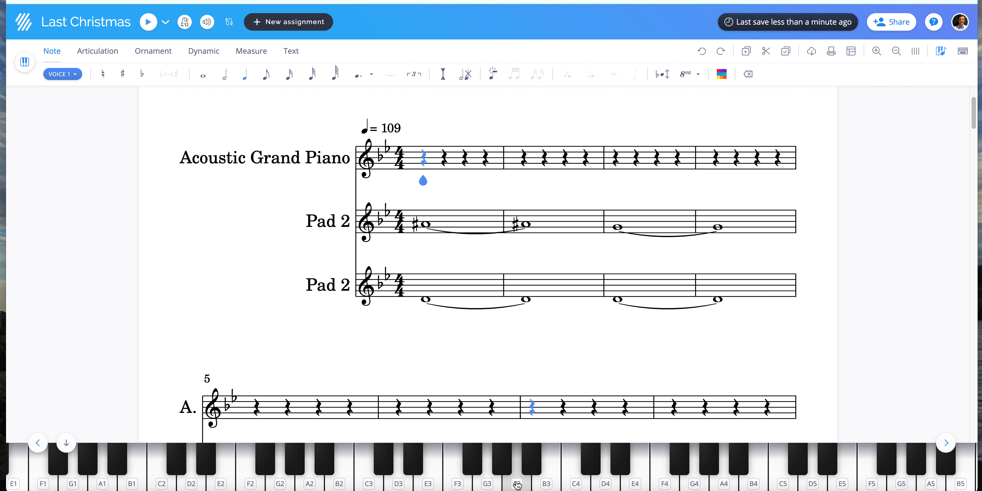
mouse_move(534, 463)
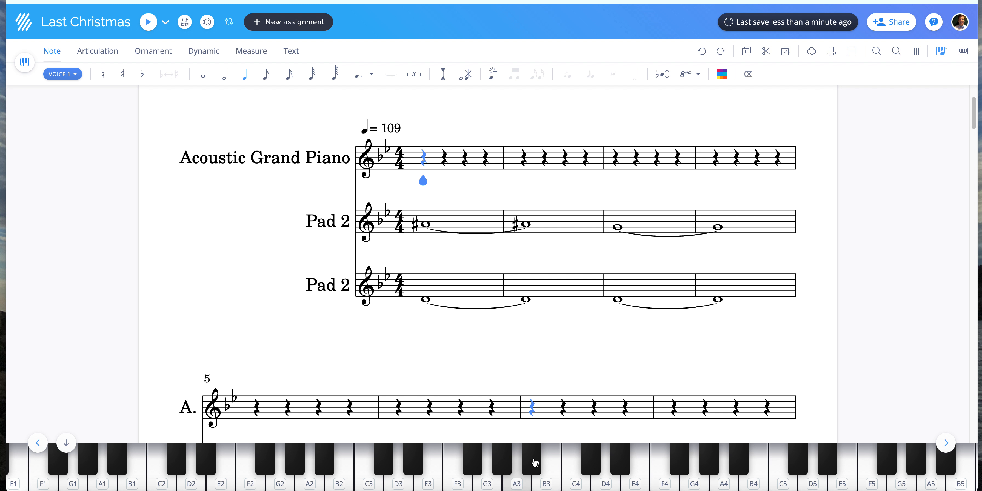
mouse_move(534, 456)
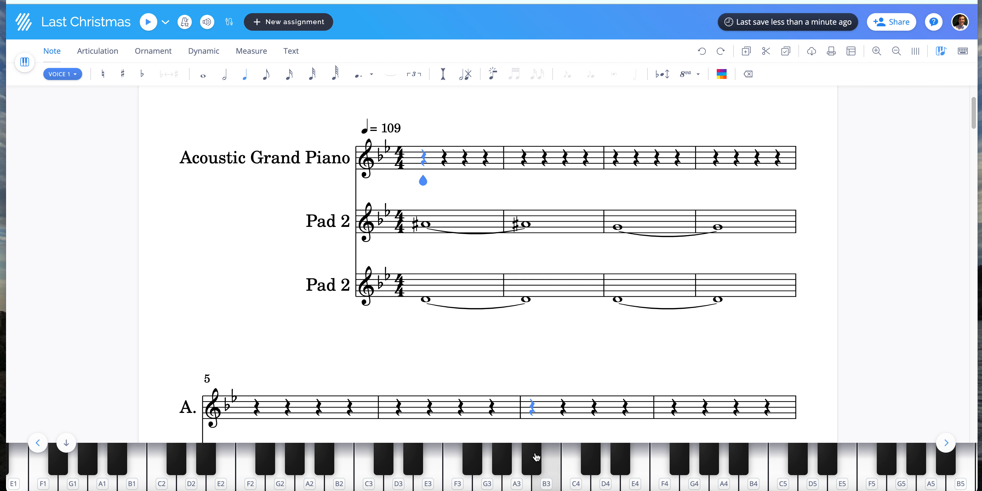
click(399, 224)
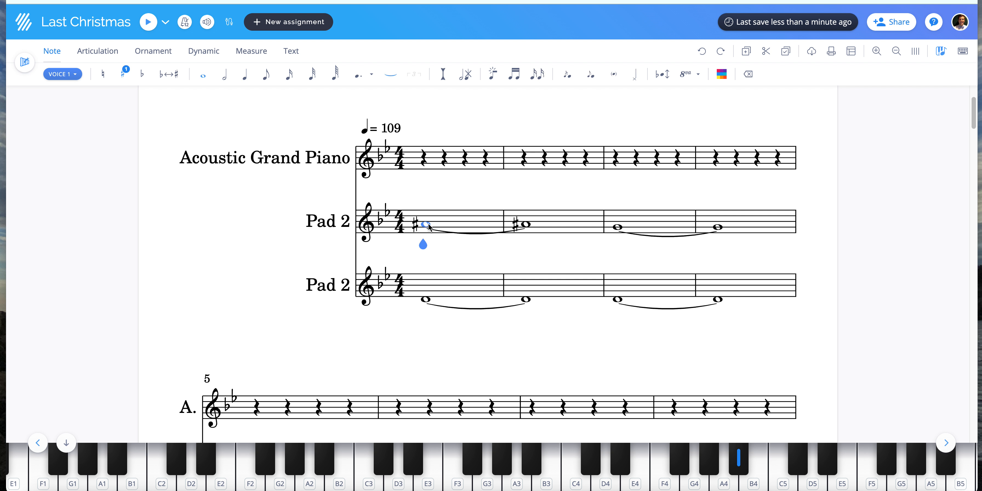
mouse_move(452, 198)
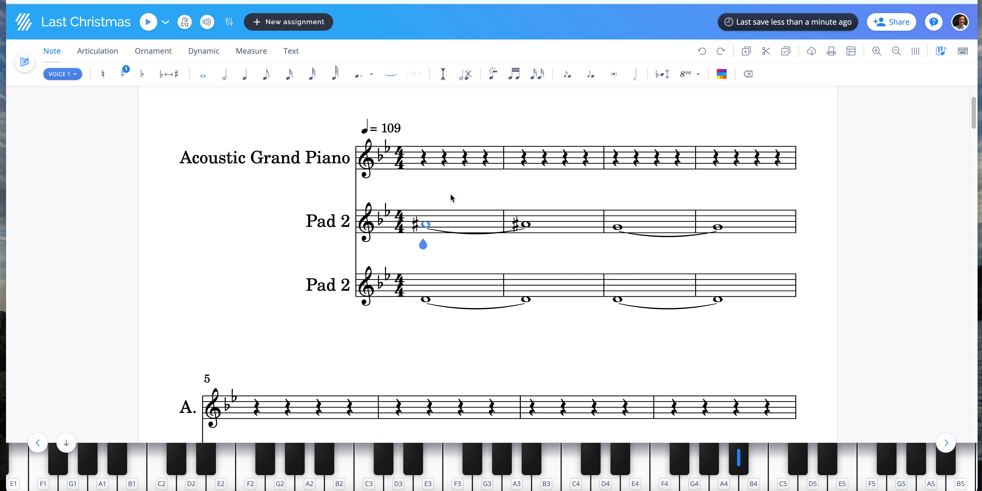
mouse_move(225, 74)
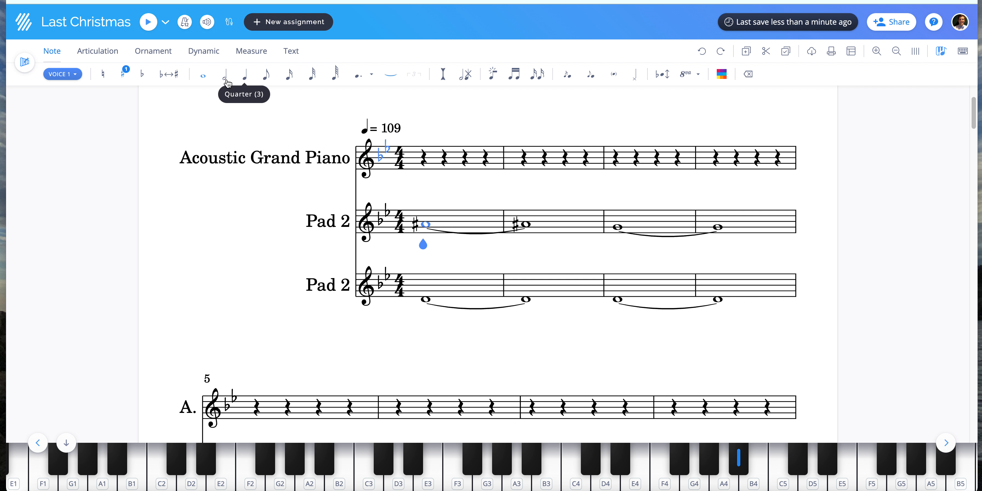
mouse_move(82, 67)
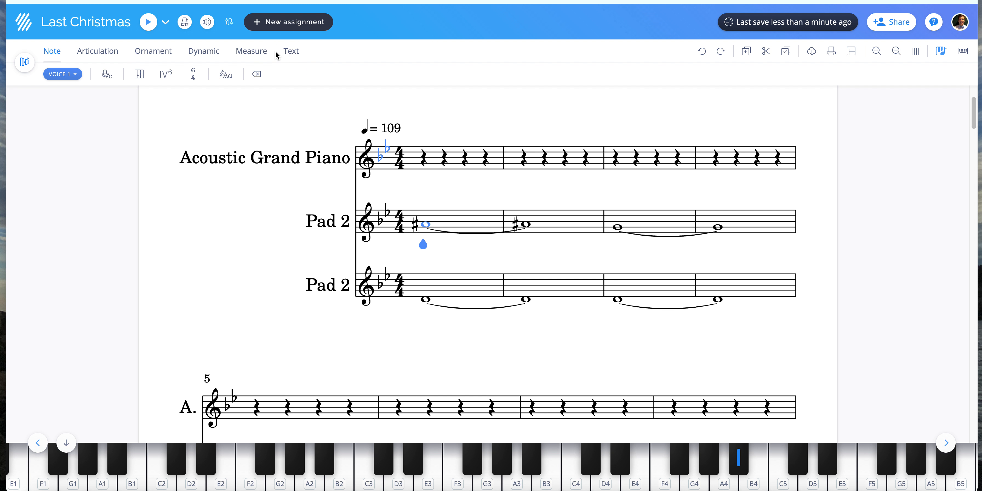
Respell the opening upper Pad 2 C-sharps enharmonically and re-add their tie
click(97, 51)
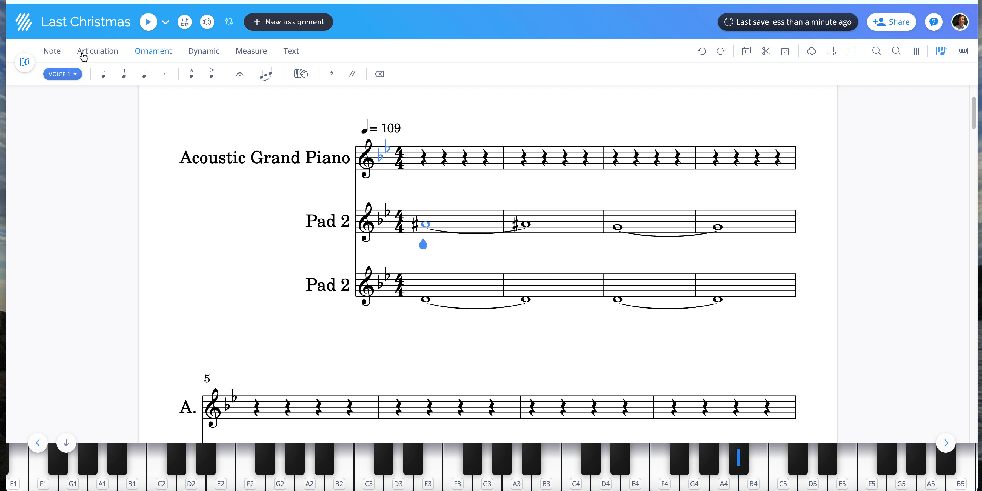
click(52, 51)
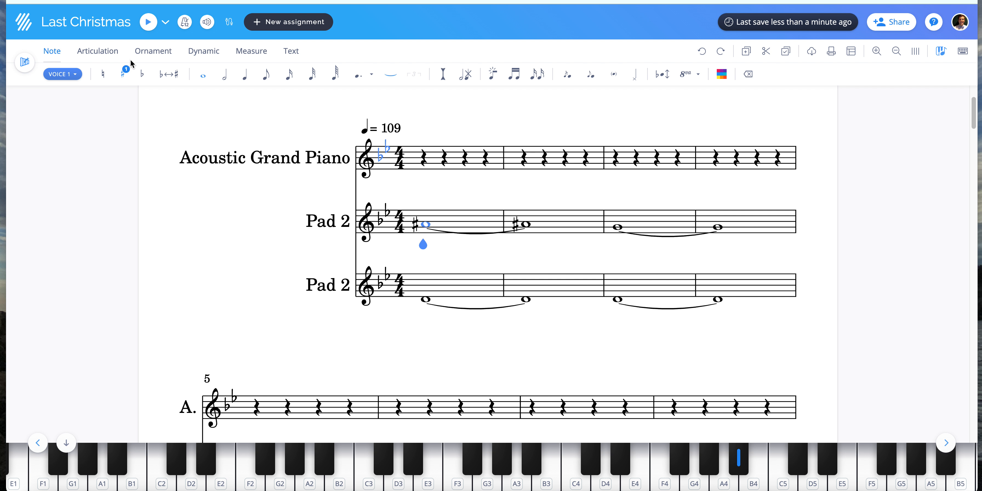
click(163, 74)
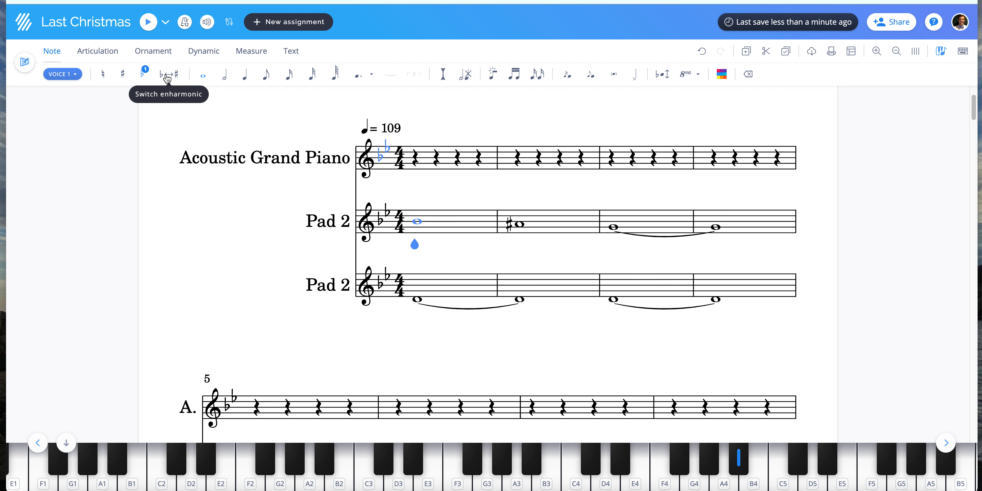
click(143, 74)
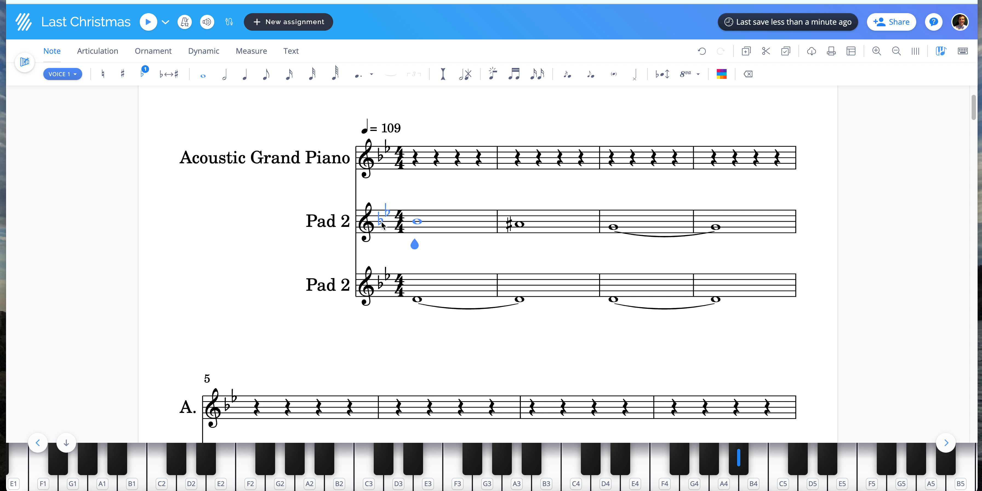
click(518, 224)
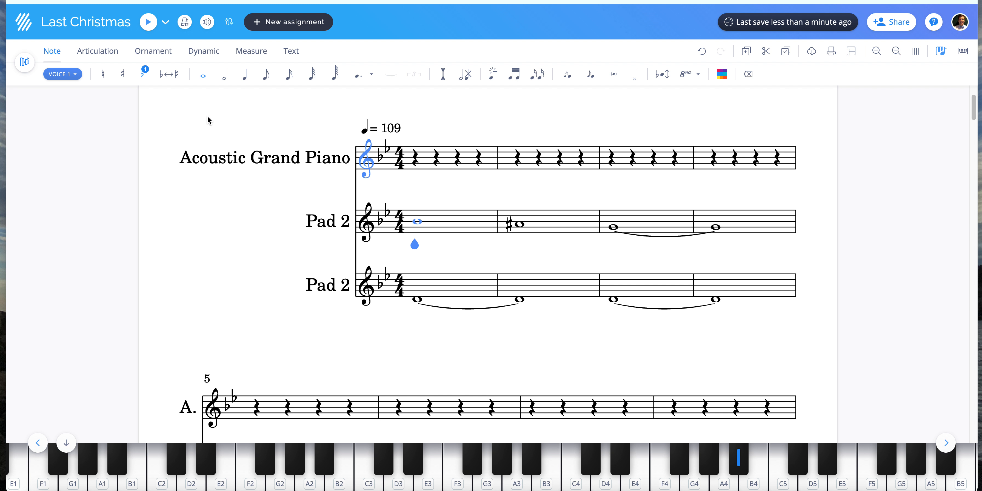
mouse_move(189, 120)
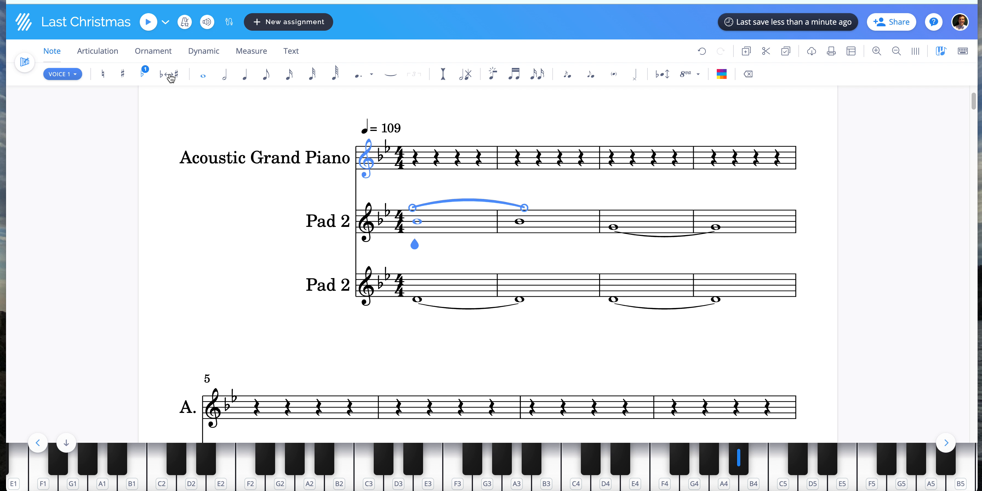
Respell the bar 9 upper Pad 2 C-sharp enharmonically
scroll(down, 3)
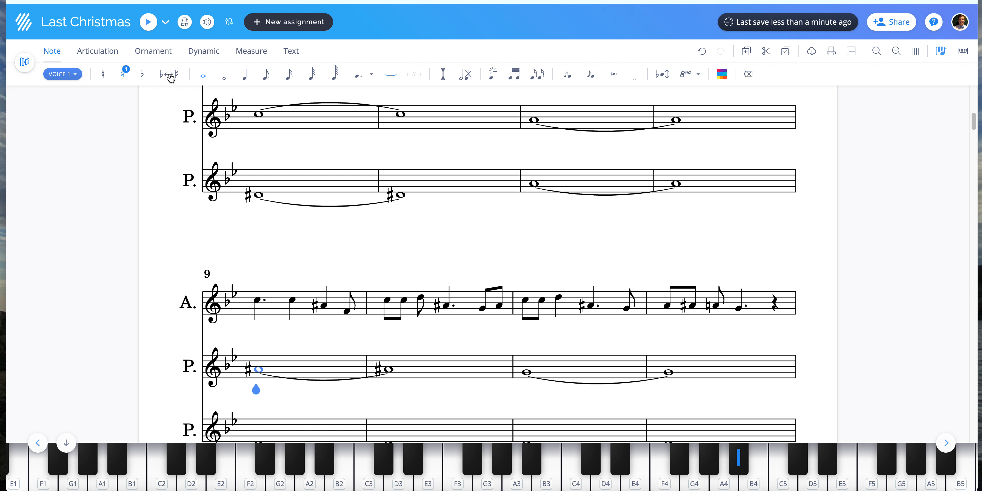
click(122, 74)
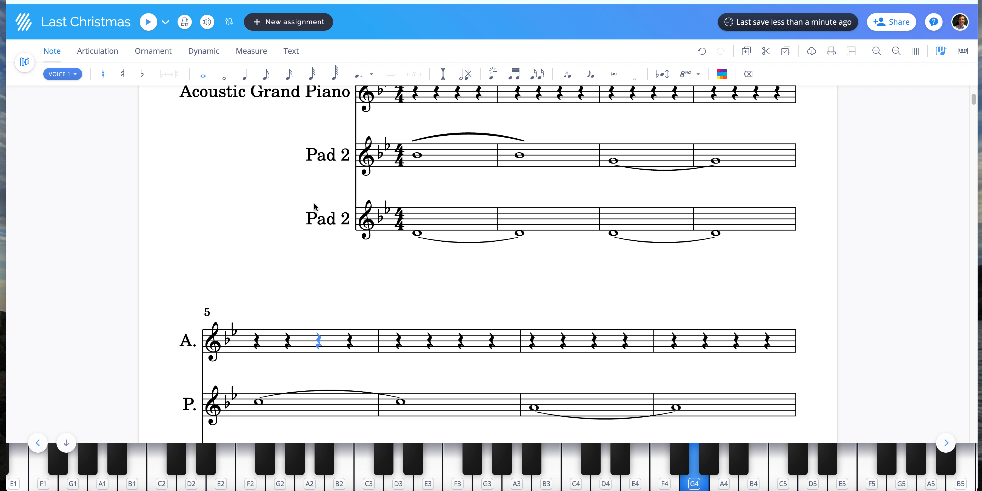
Respell the bar 15 melody sharp note enharmonically so bars 9–16 read without sharps
scroll(down, 3)
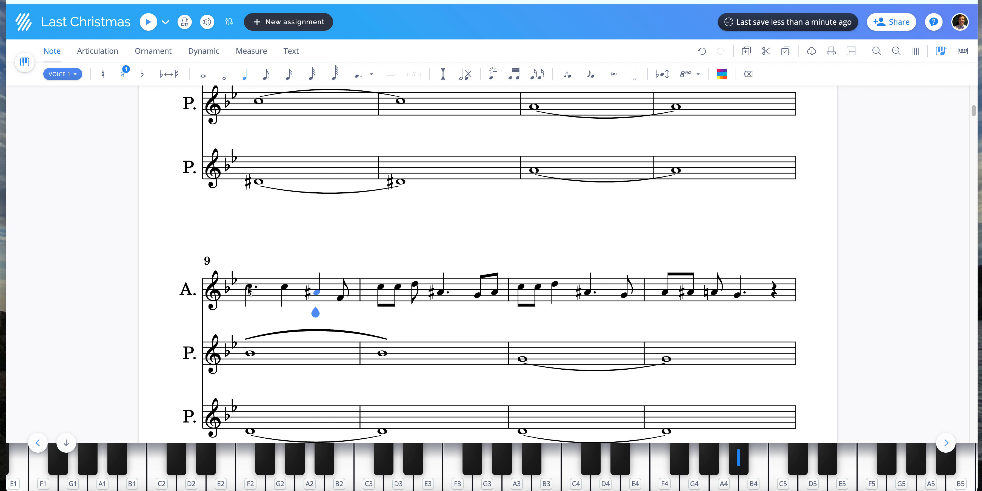
mouse_move(168, 74)
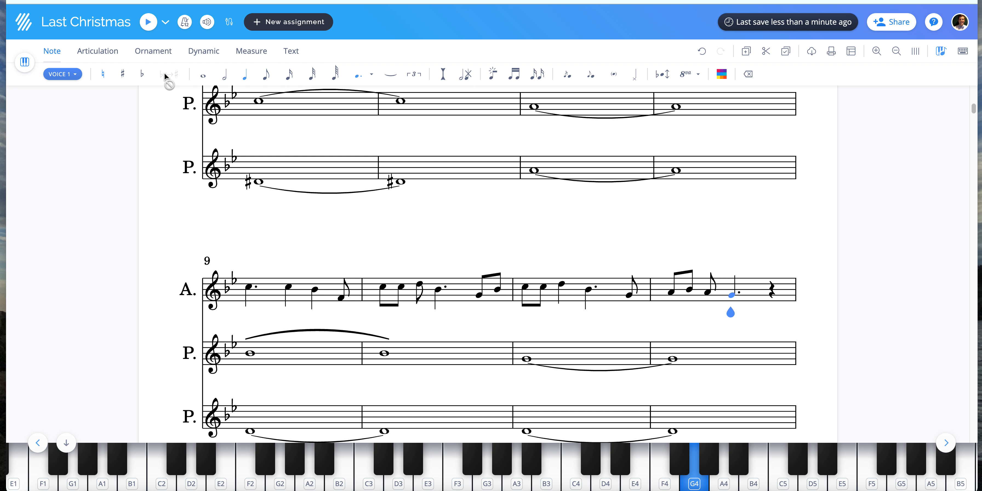
scroll(down, 3)
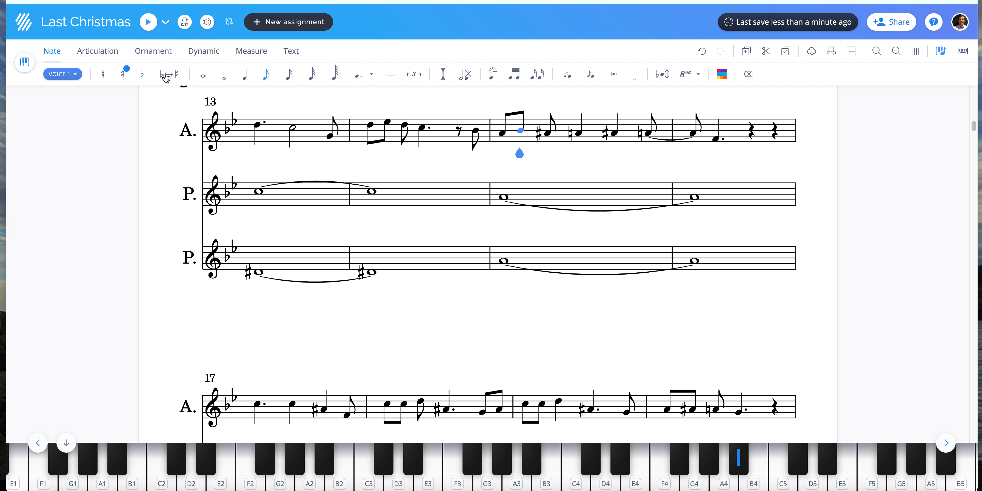
click(123, 74)
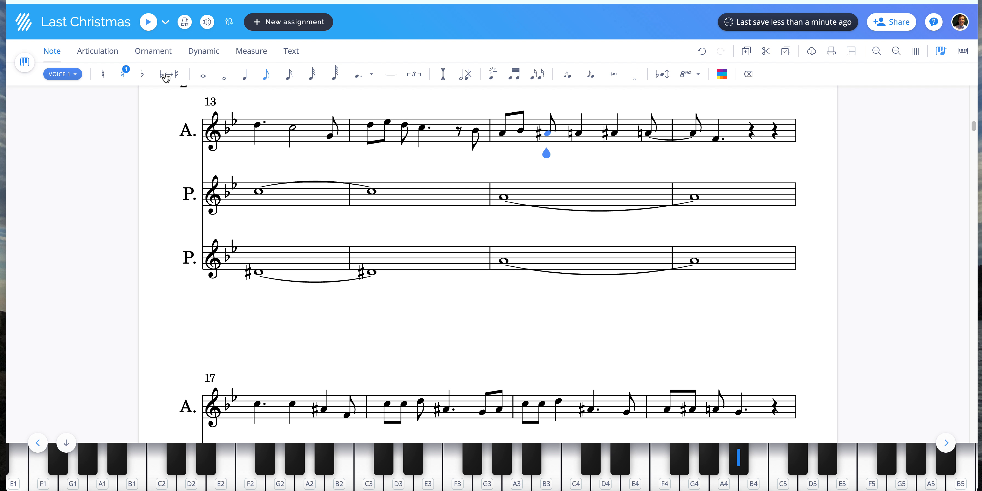
click(123, 74)
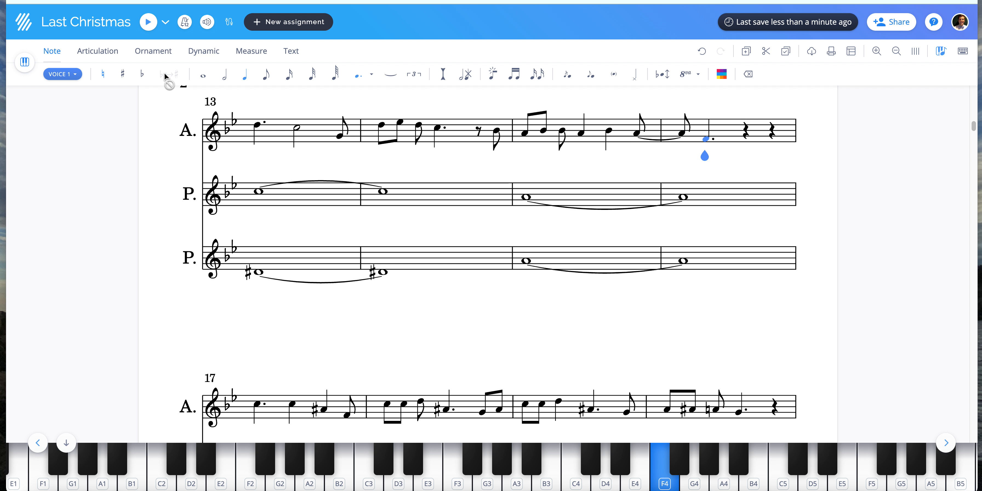
scroll(up, 3)
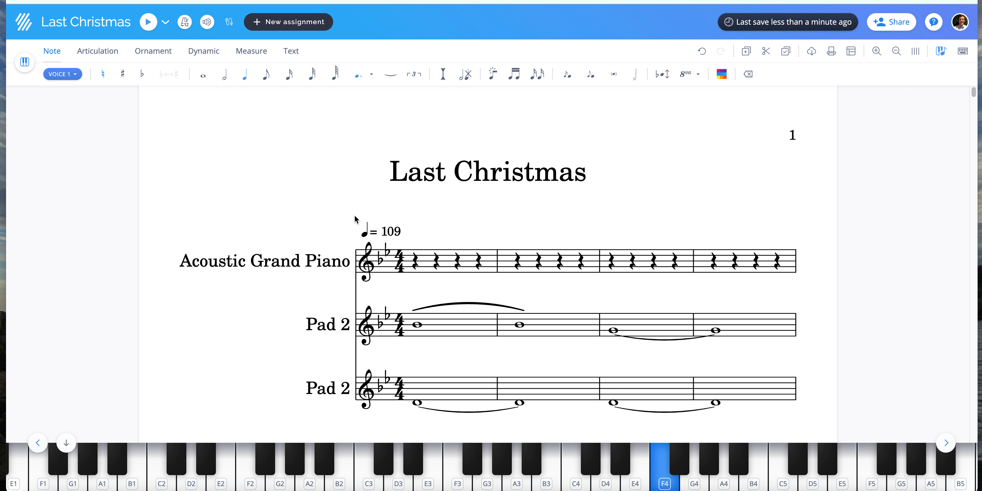
mouse_move(286, 244)
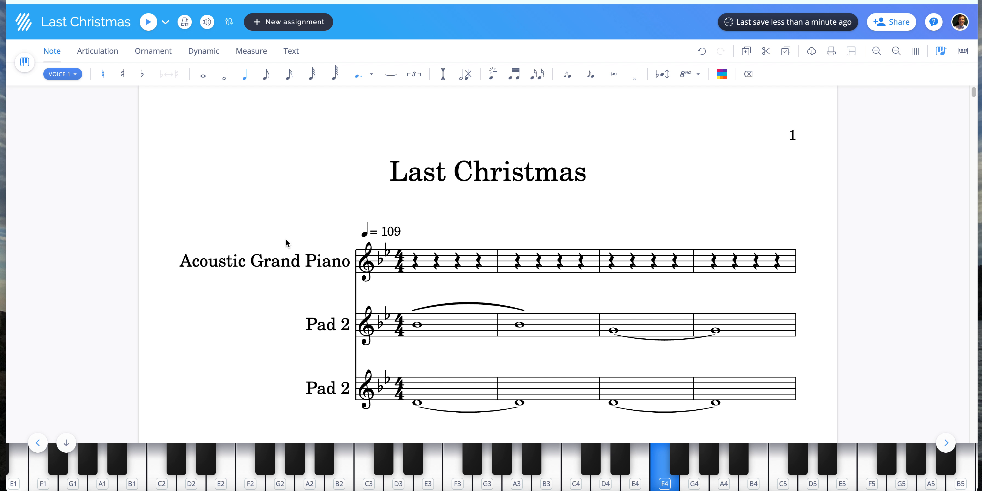
In the instrument settings, search 'clar' and add a Concert Clarinet (Bb) part
click(264, 261)
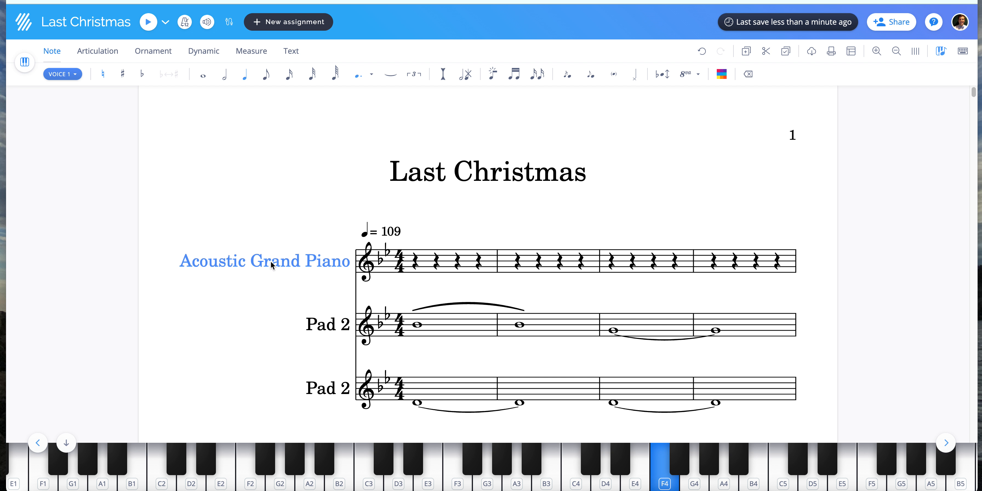
mouse_move(291, 269)
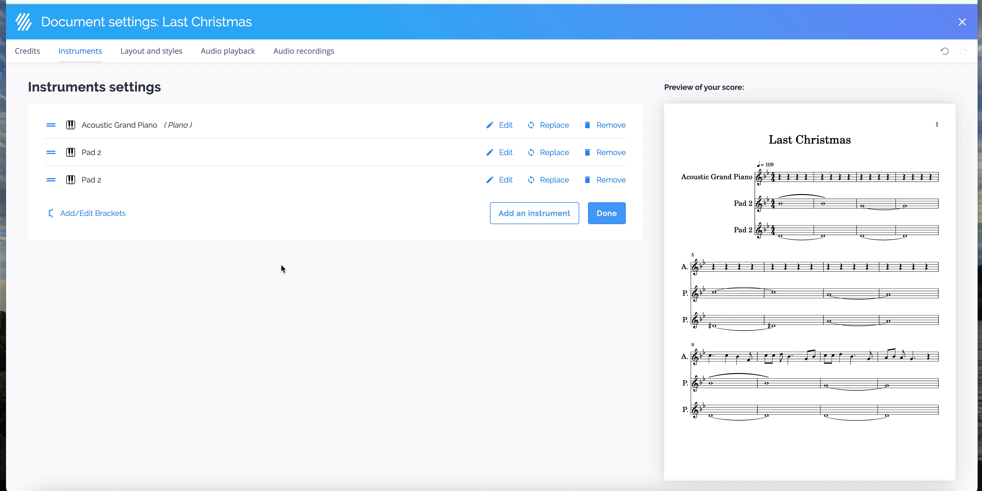
mouse_move(111, 132)
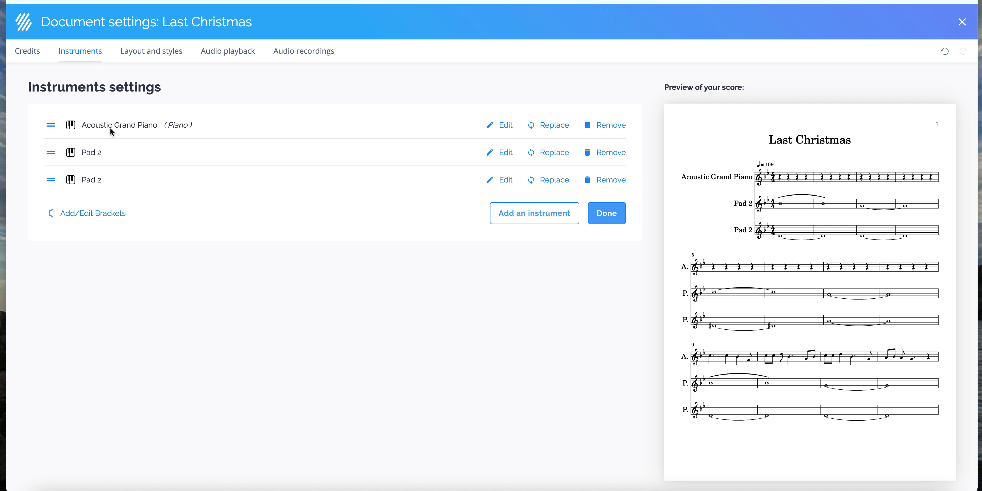
mouse_move(93, 110)
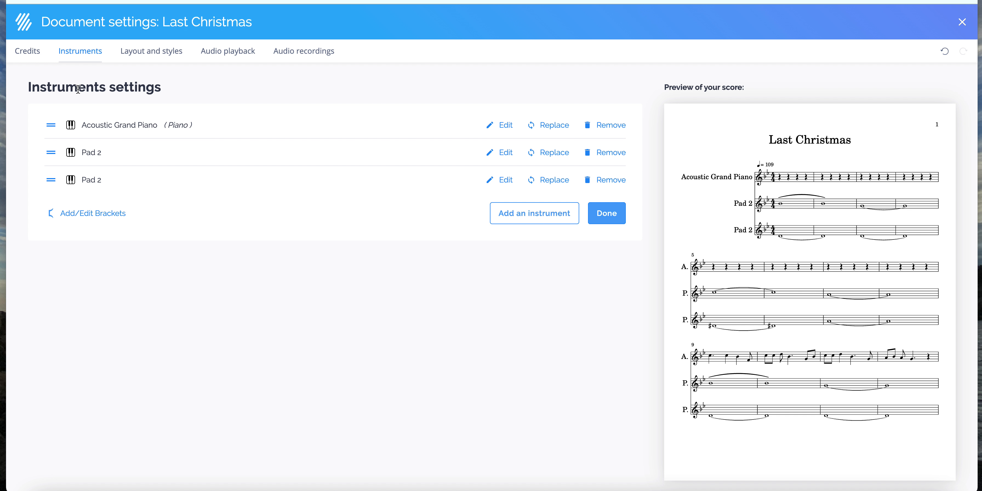
click(535, 213)
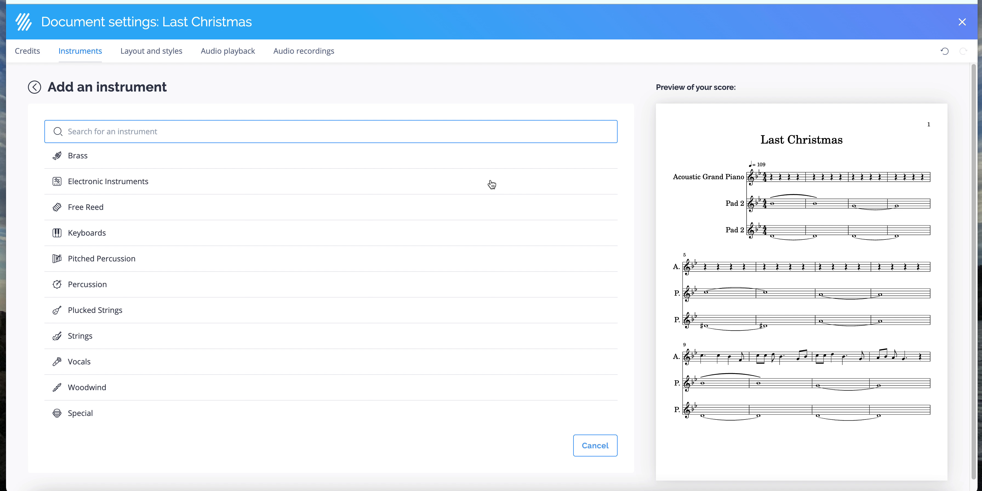
text(clar)
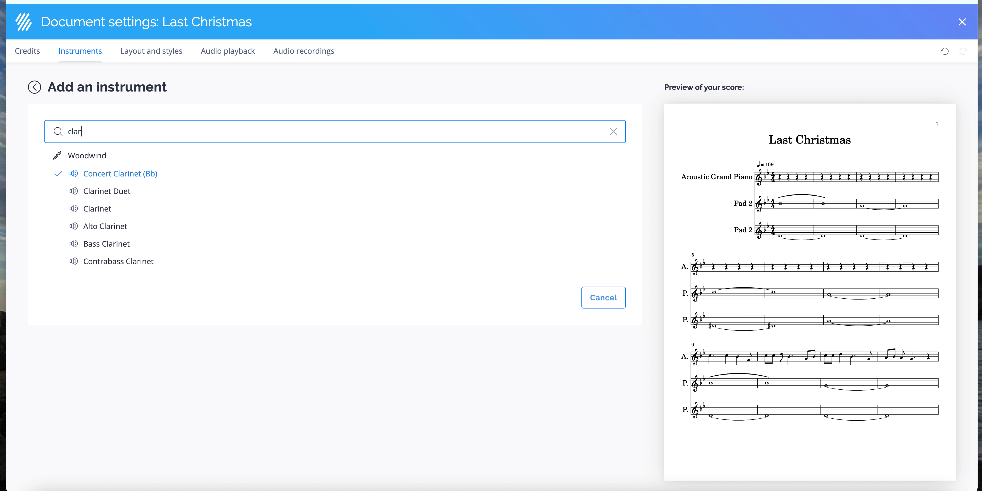
mouse_move(571, 273)
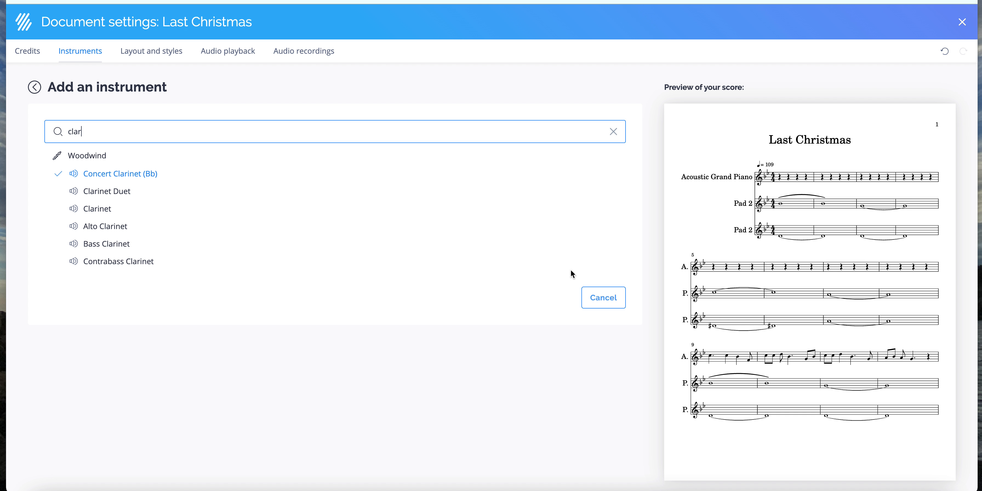
click(119, 174)
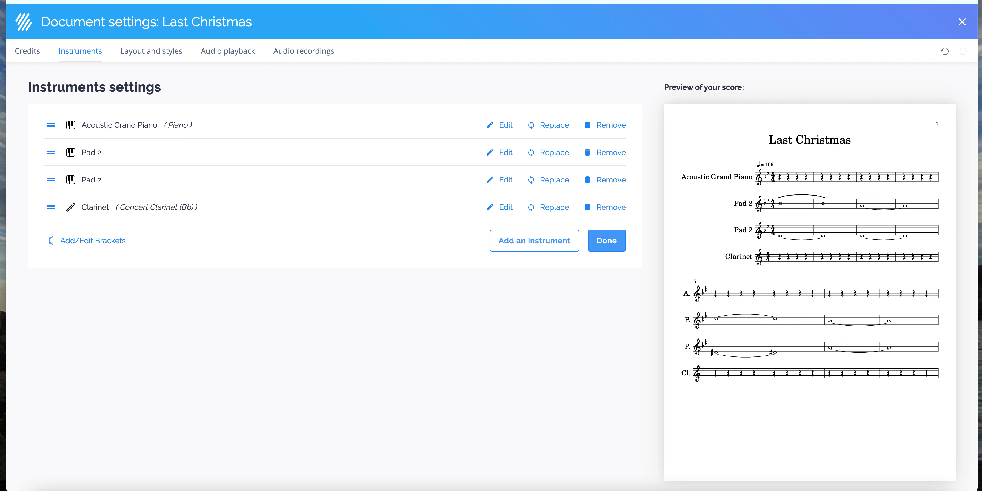
mouse_move(508, 241)
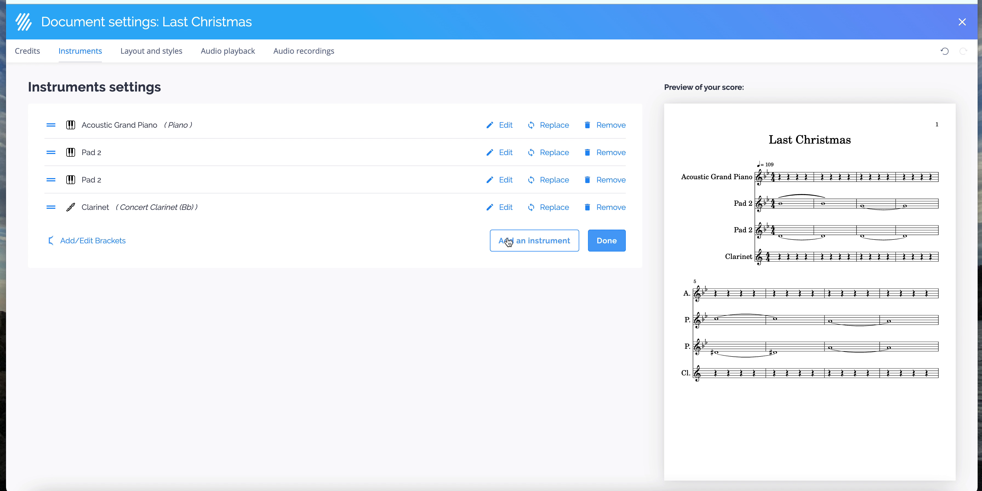
Add a second and third Concert Clarinet part and move the clarinets above the piano and pads
click(534, 241)
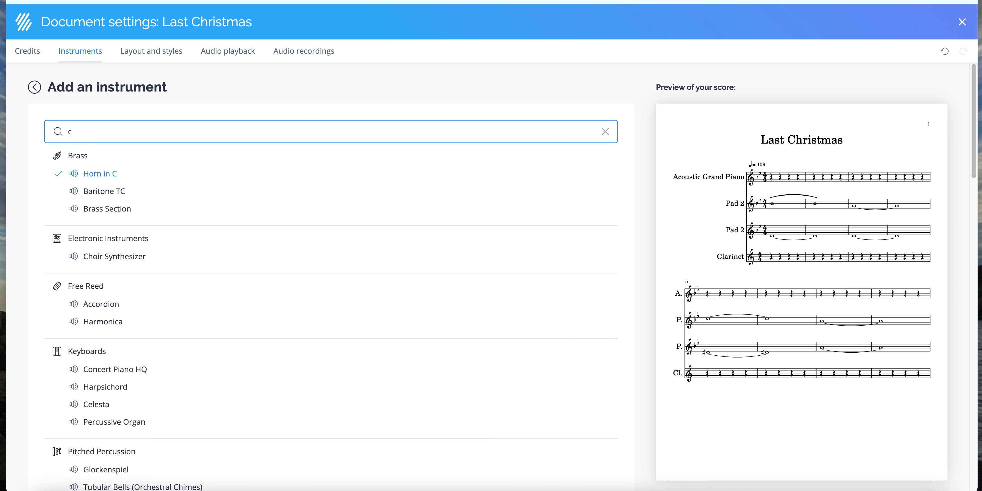
click(604, 131)
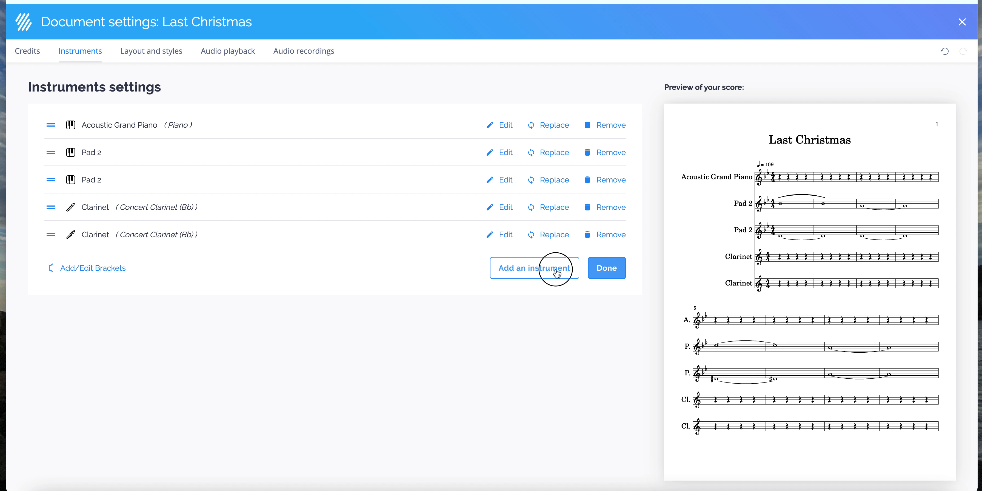
click(533, 268)
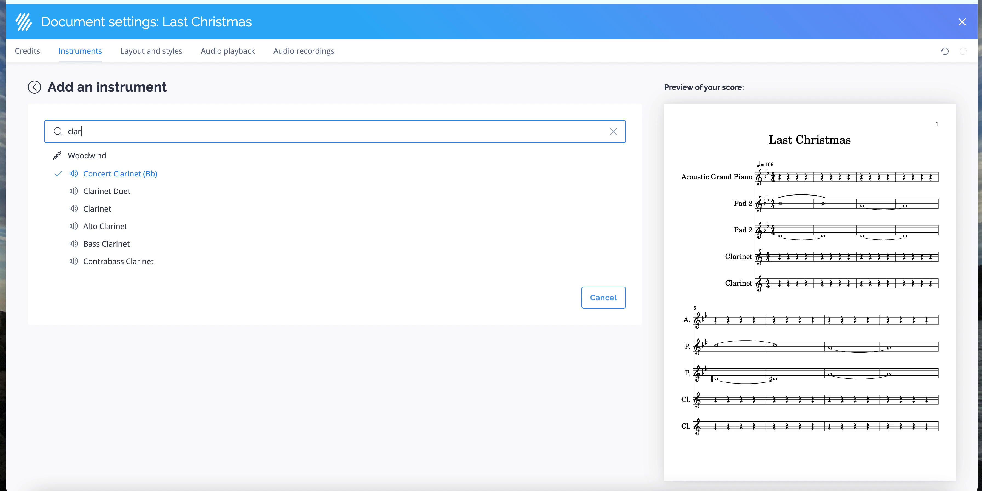
click(603, 297)
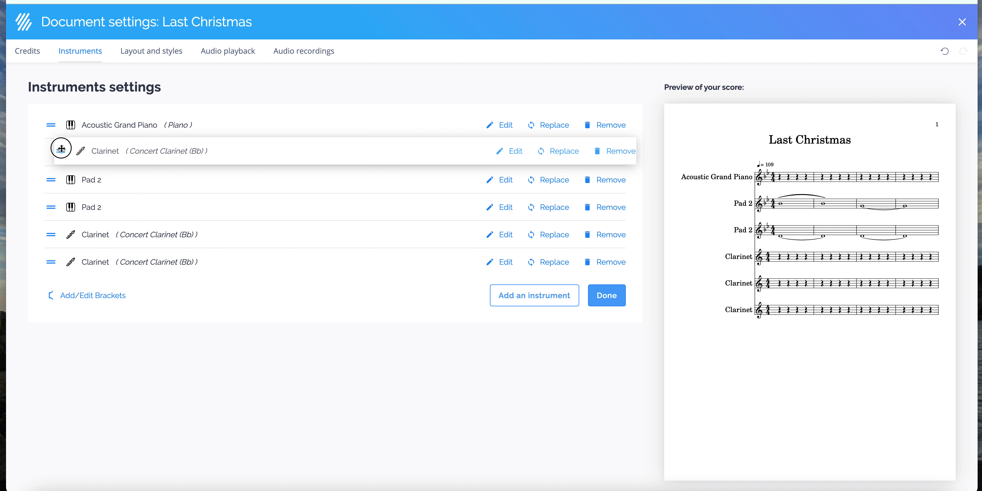
drag(53, 150, 53, 125)
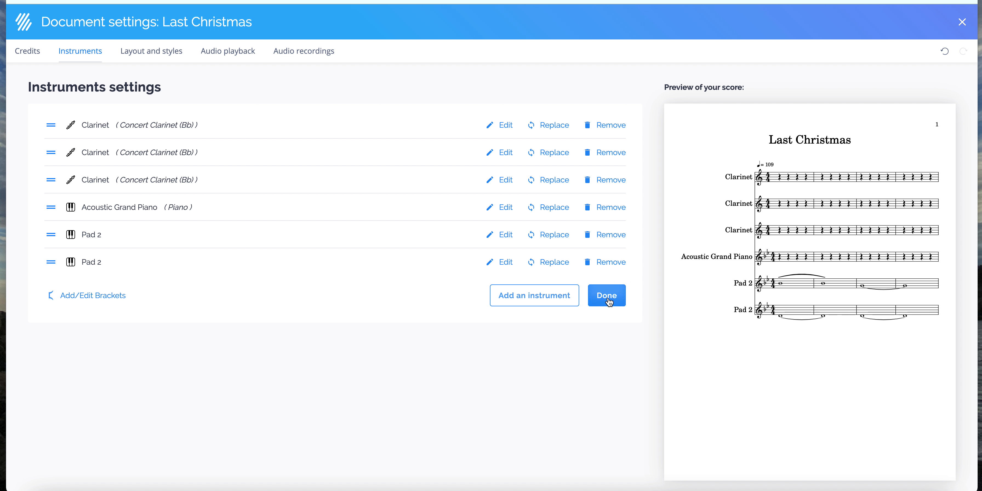
Back in the score, select the piano melody line from measure 9 onward and copy it
click(606, 295)
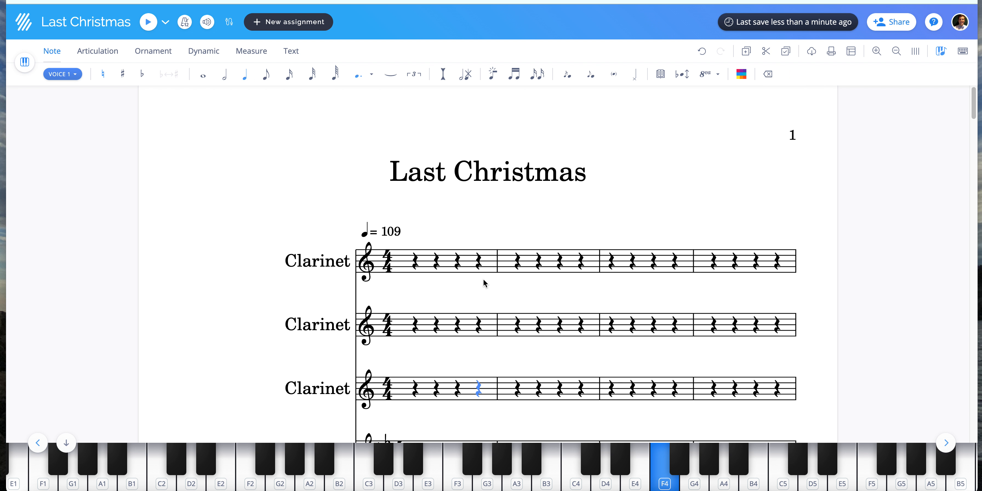
scroll(down, 3)
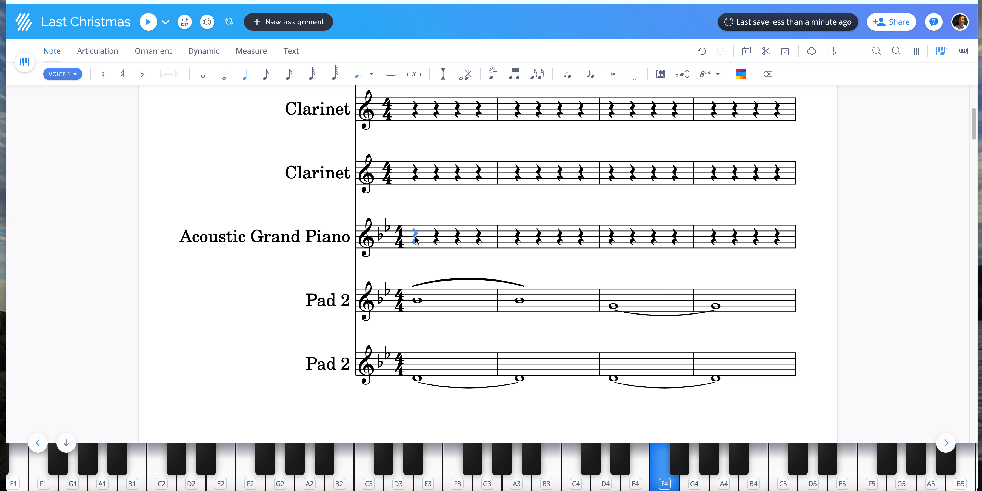
click(413, 237)
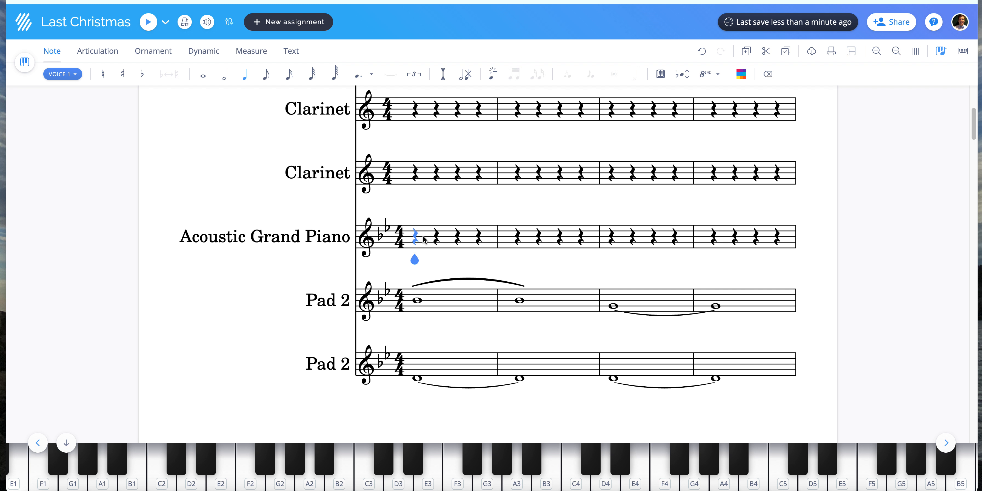
drag(413, 237, 588, 236)
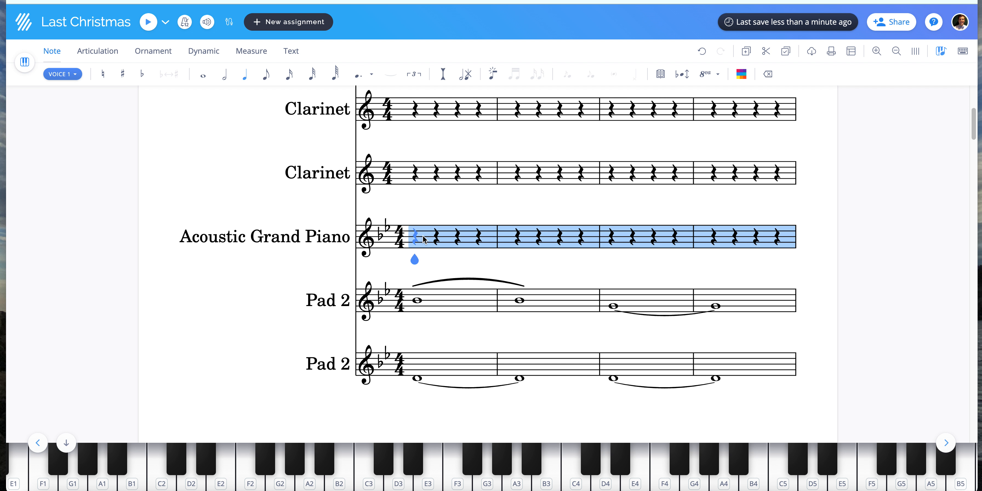
scroll(down, 3)
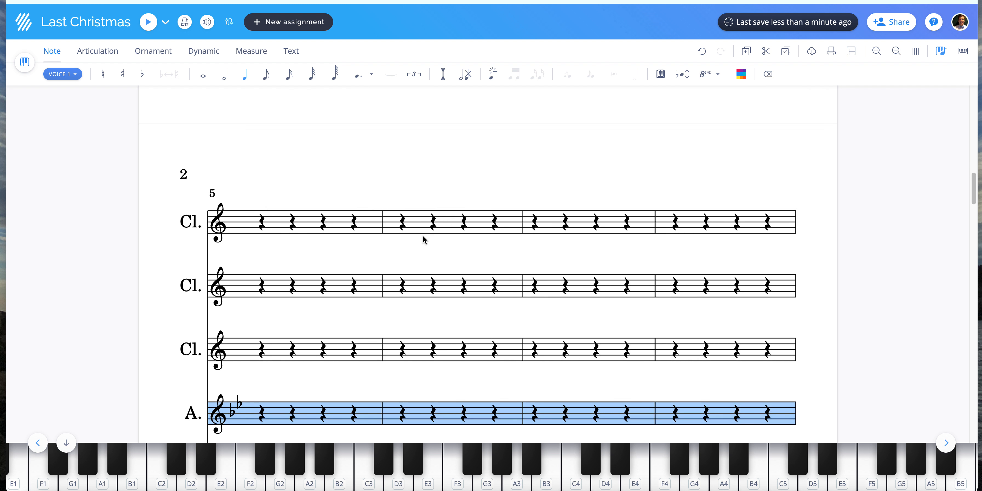
scroll(down, 3)
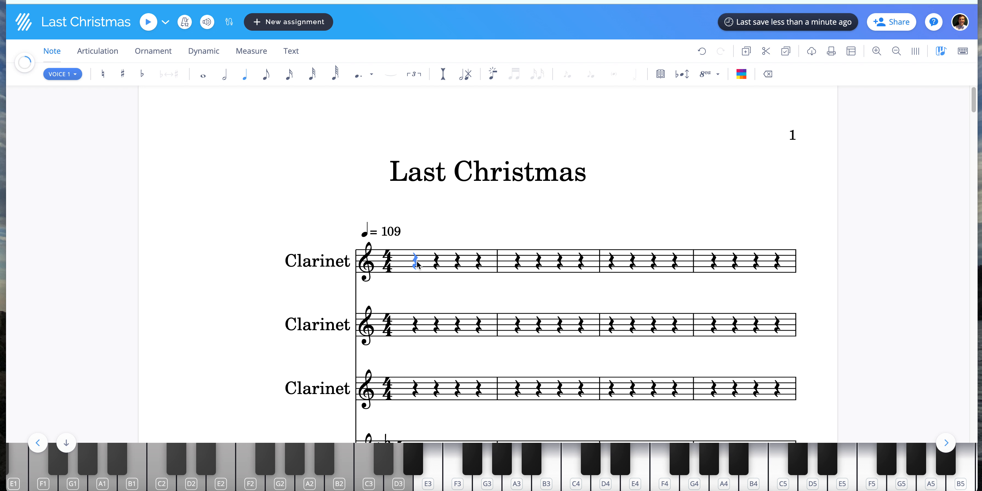
Paste the copied piano melody into the top Clarinet staff
scroll(down, 3)
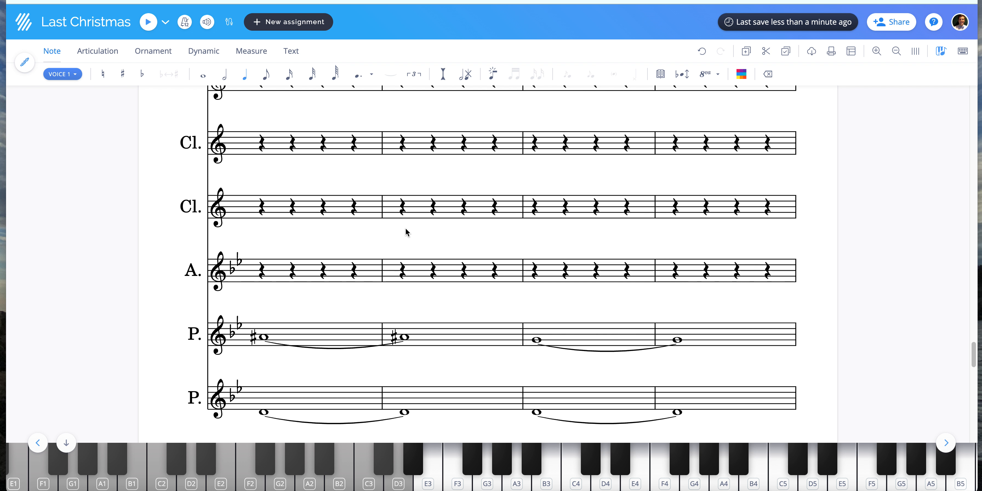
scroll(down, 3)
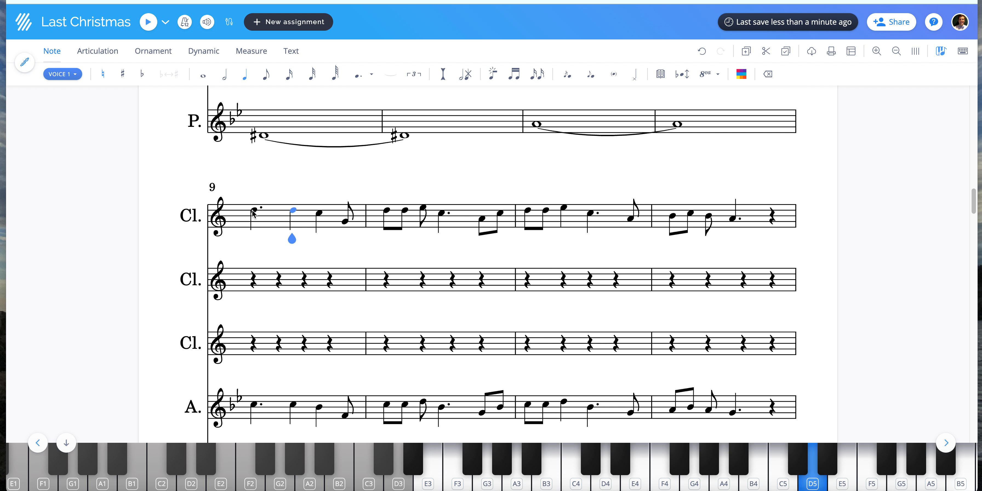
key(Right)
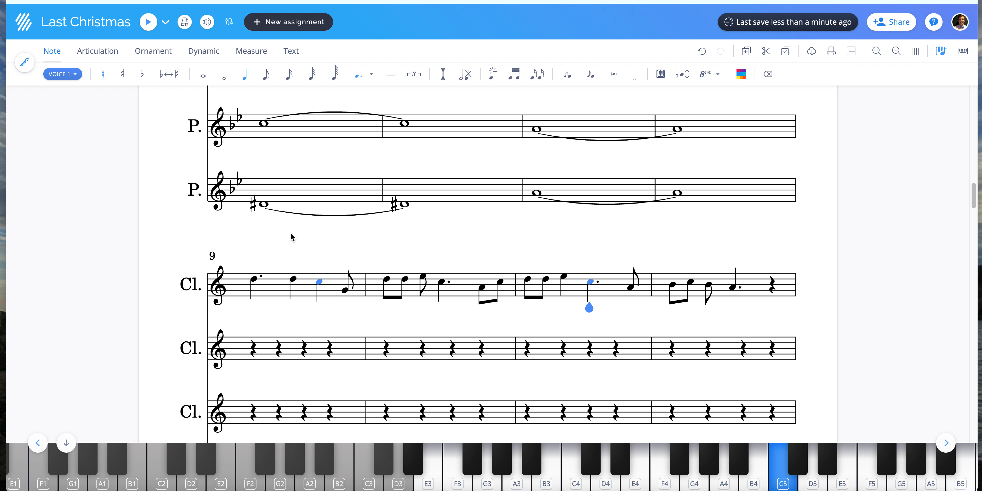
scroll(down, 3)
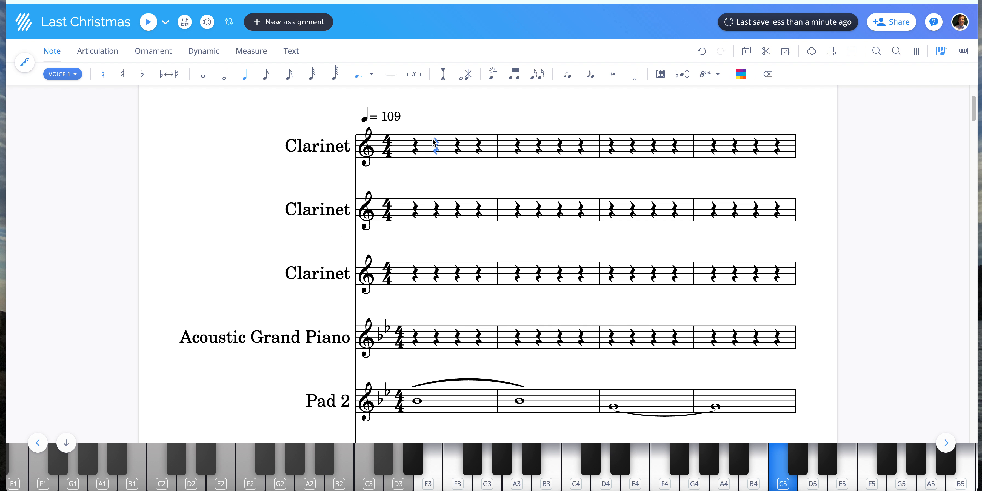
Copy the upper Pad 2 whole-note line into the second Clarinet staff
click(435, 145)
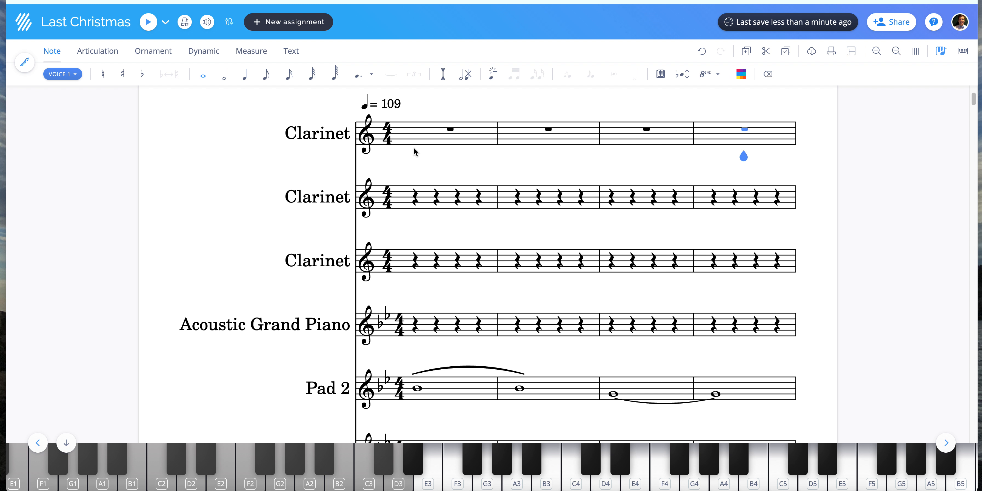
click(415, 198)
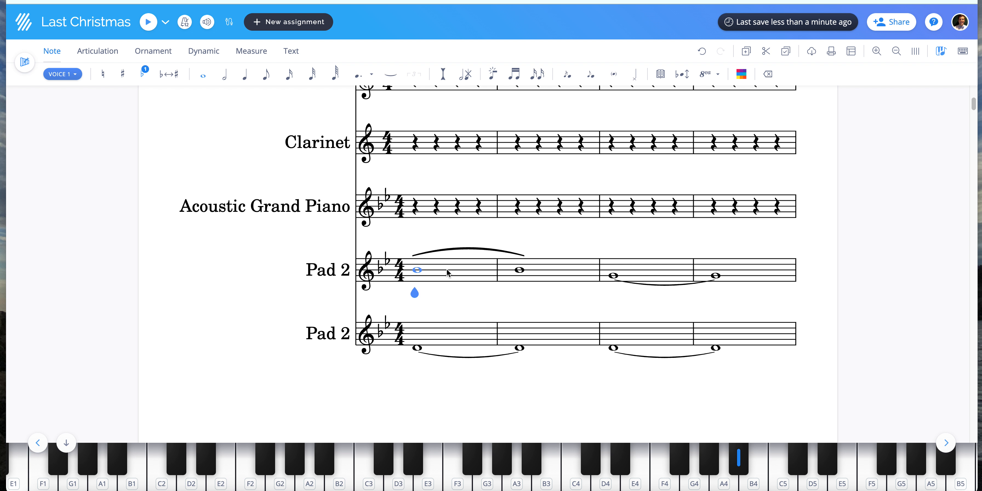
click(417, 269)
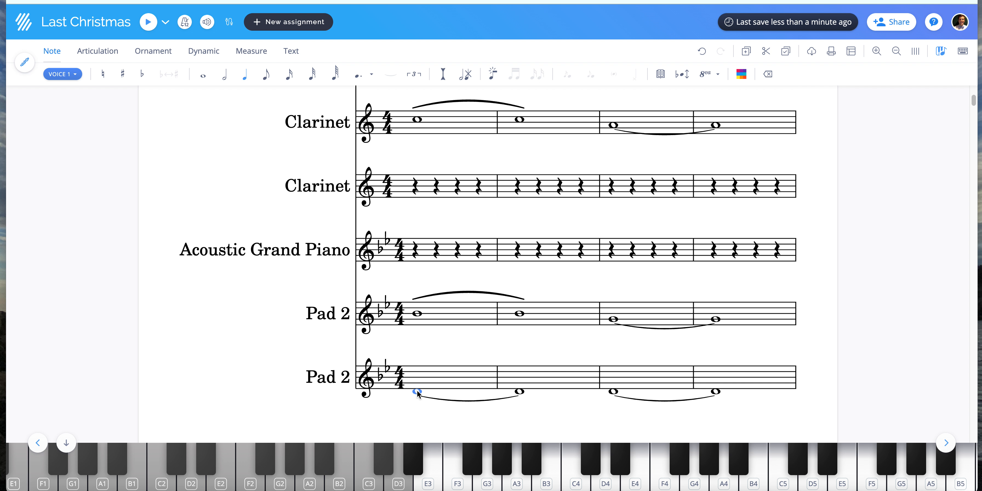
Copy the lower Pad 2 whole-note line into the third Clarinet staff
click(417, 393)
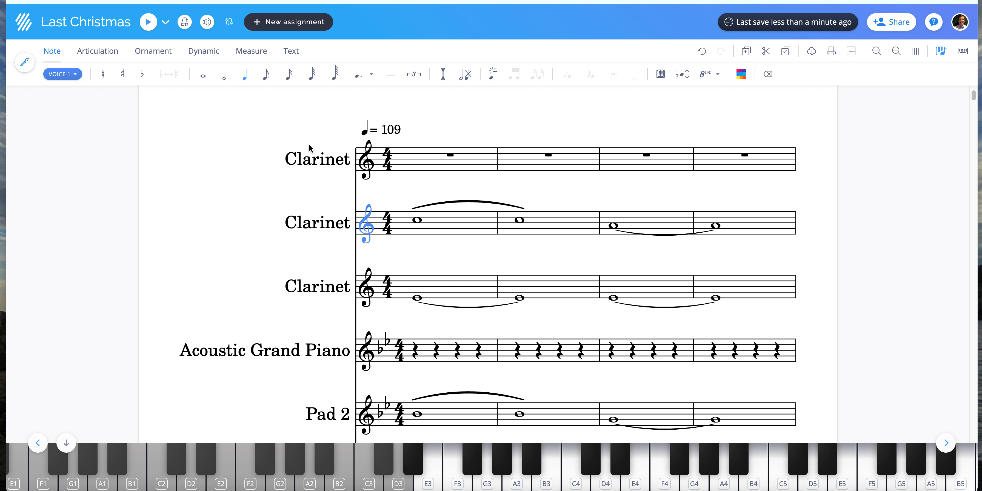
scroll(down, 3)
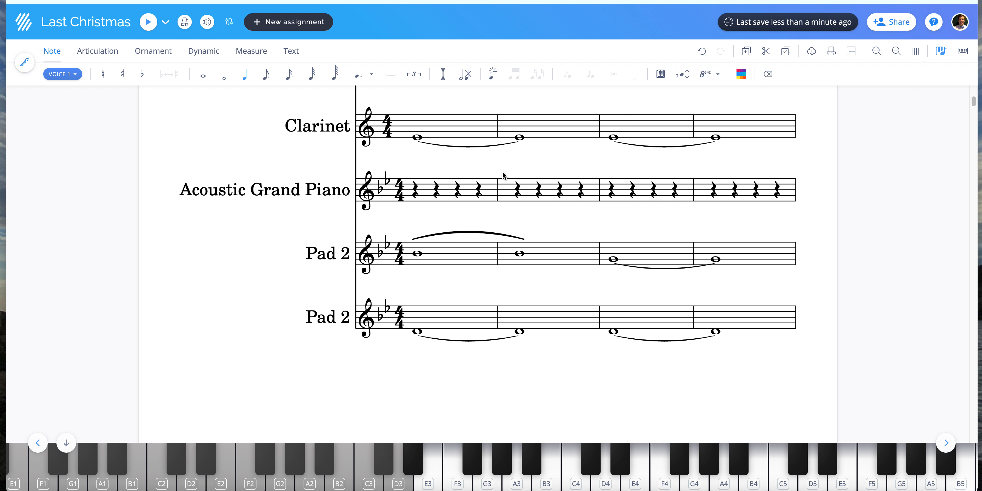
scroll(down, 3)
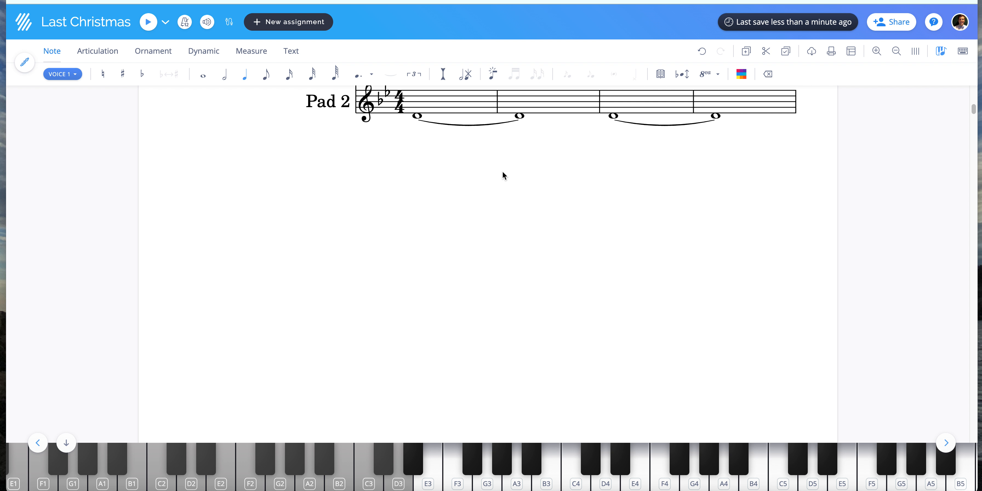